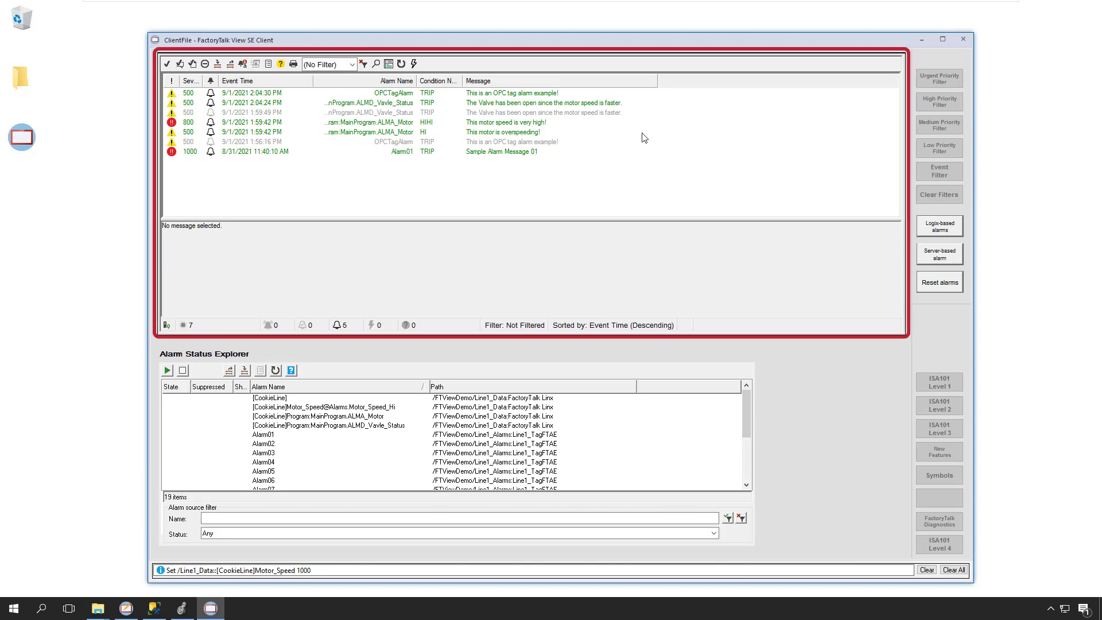
{"action": "mouse_move", "coordinate": [653, 176]}
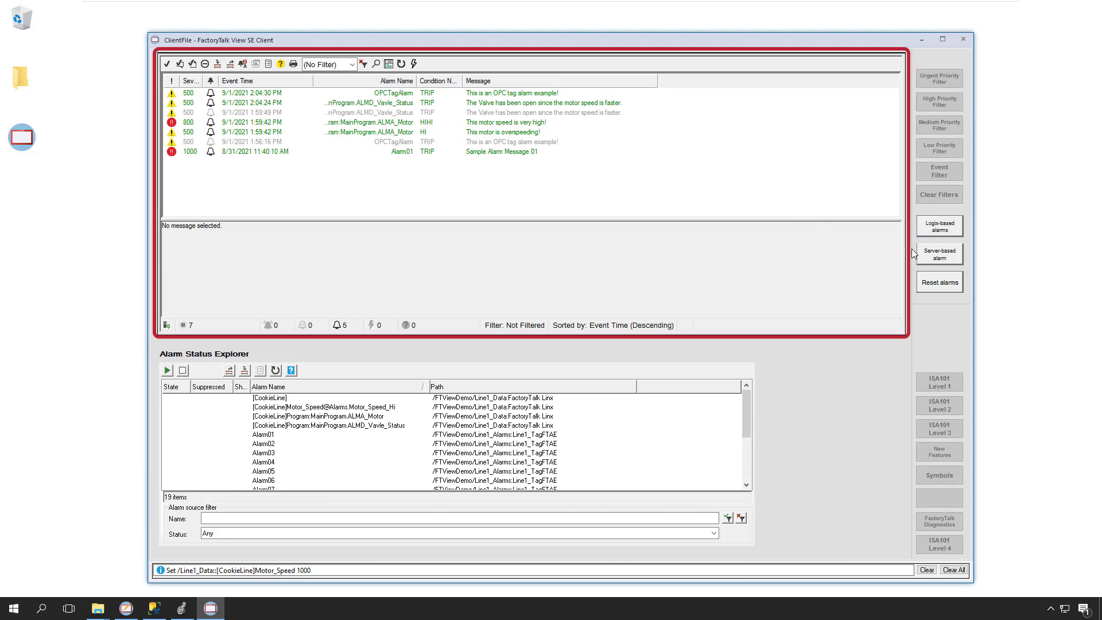
- Generate fresh server-based alarms and acknowledge the urgent Motor_Speed HI alarm
{"action": "left_click", "coordinate": [939, 254]}
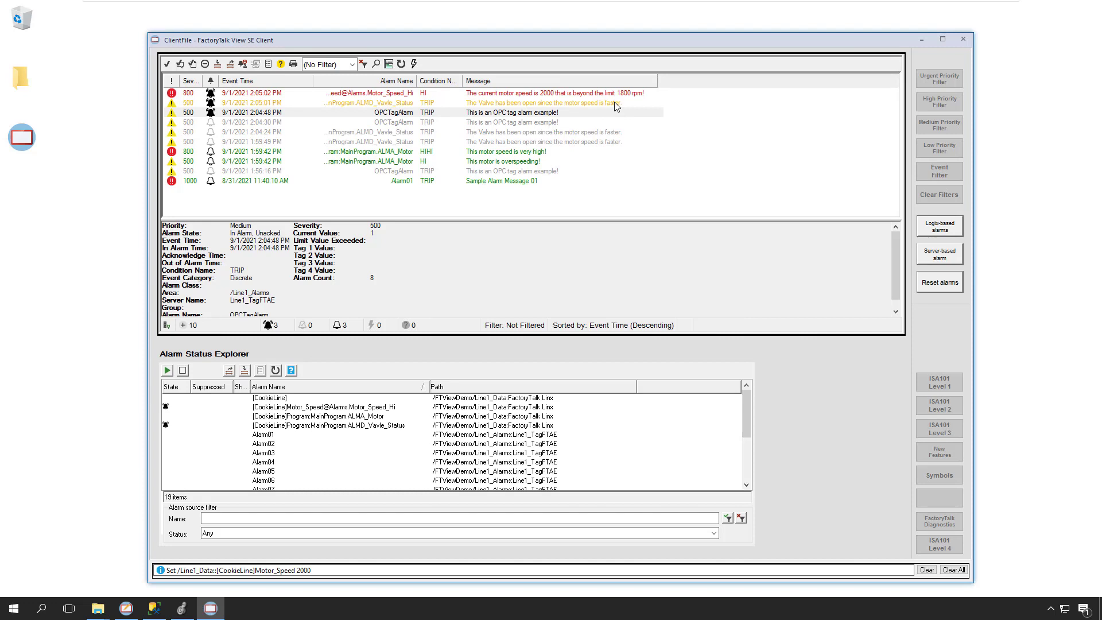
{"action": "mouse_move", "coordinate": [636, 95]}
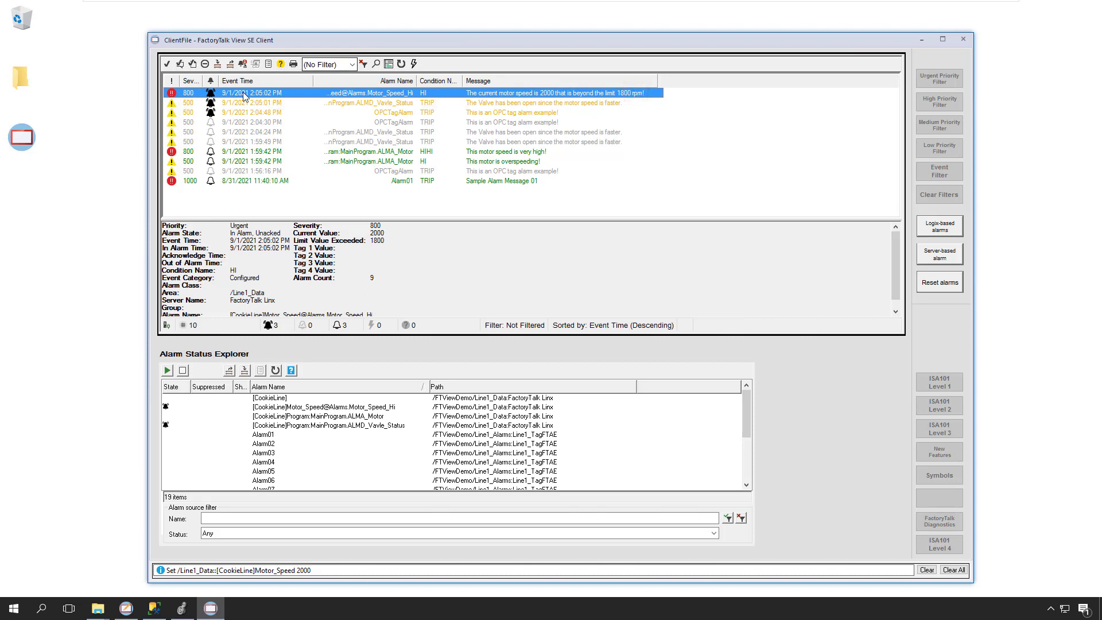
{"action": "mouse_move", "coordinate": [167, 64]}
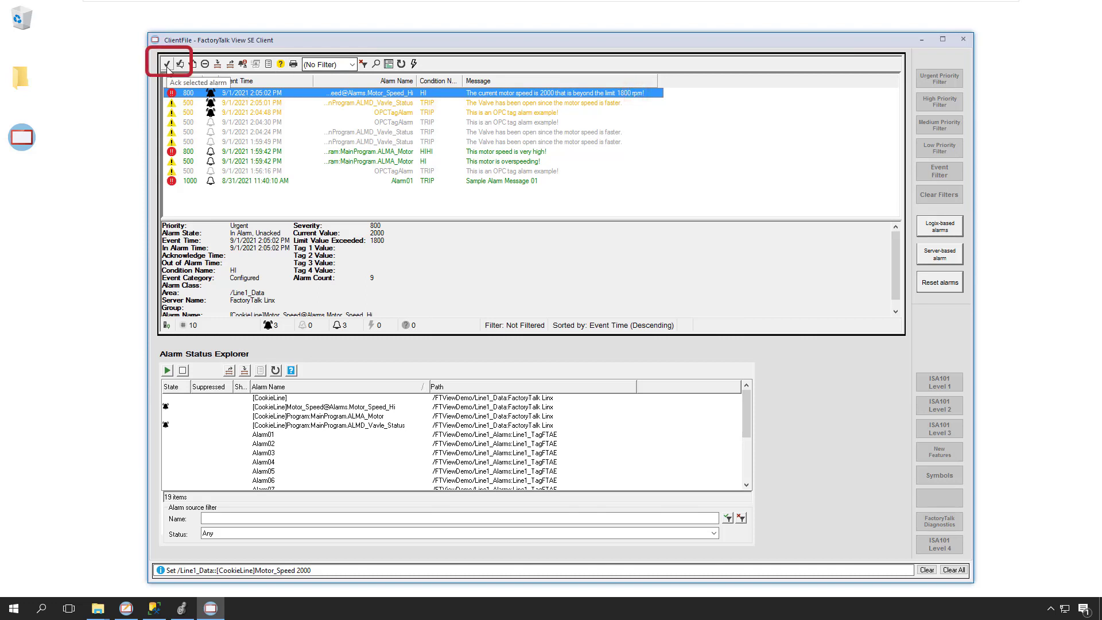
{"action": "left_click", "coordinate": [167, 63]}
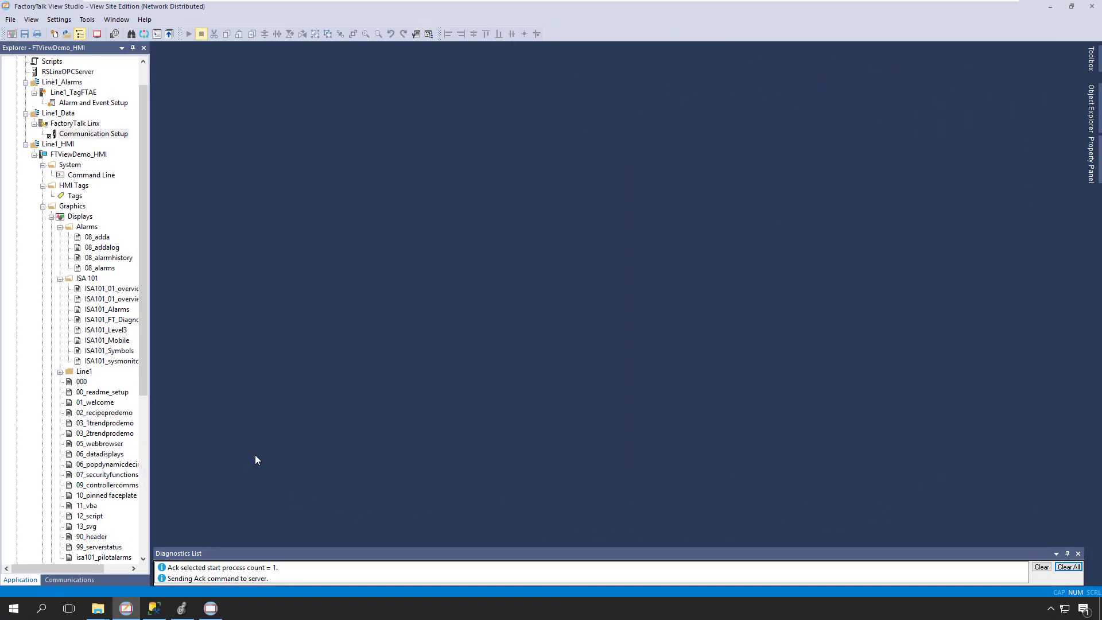
{"action": "mouse_move", "coordinate": [255, 203]}
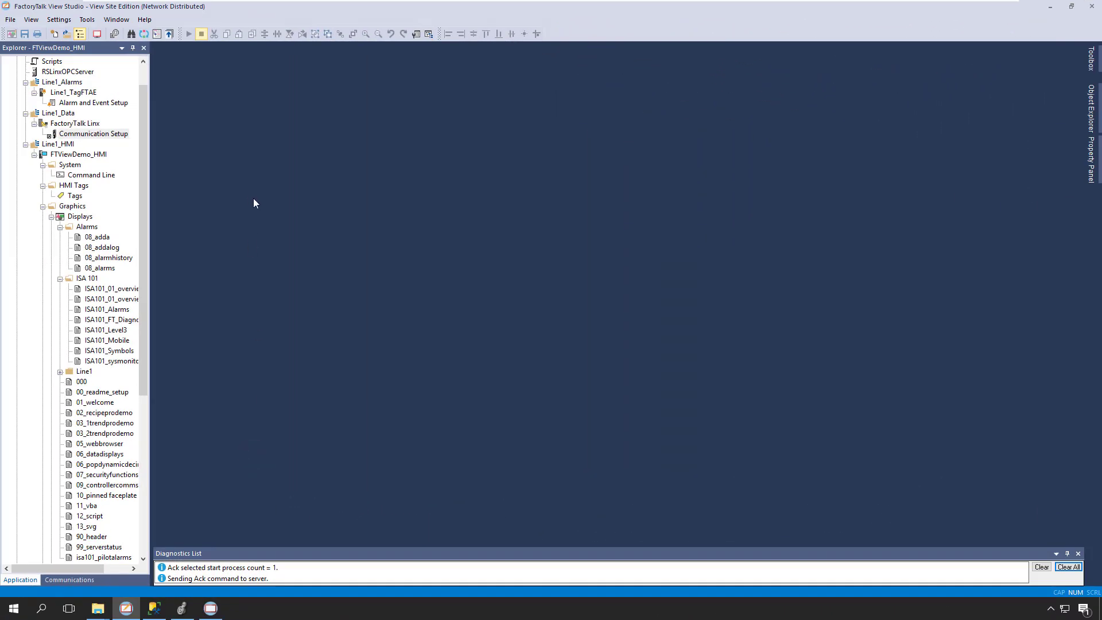
{"action": "left_click", "coordinate": [73, 92]}
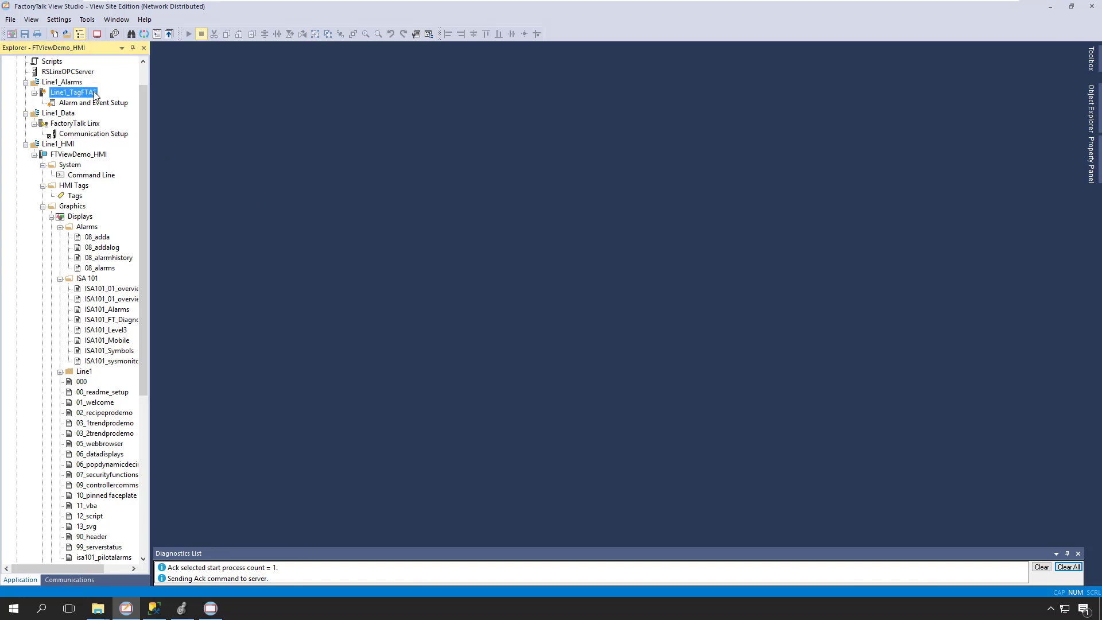
{"action": "double_click", "coordinate": [68, 91]}
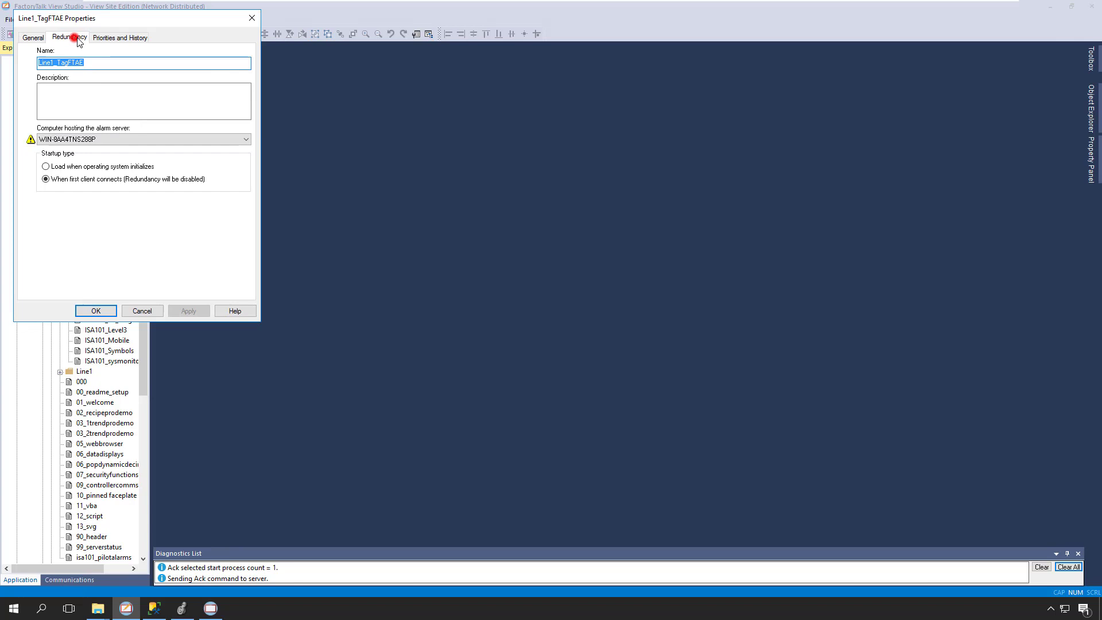
{"action": "left_click", "coordinate": [119, 37]}
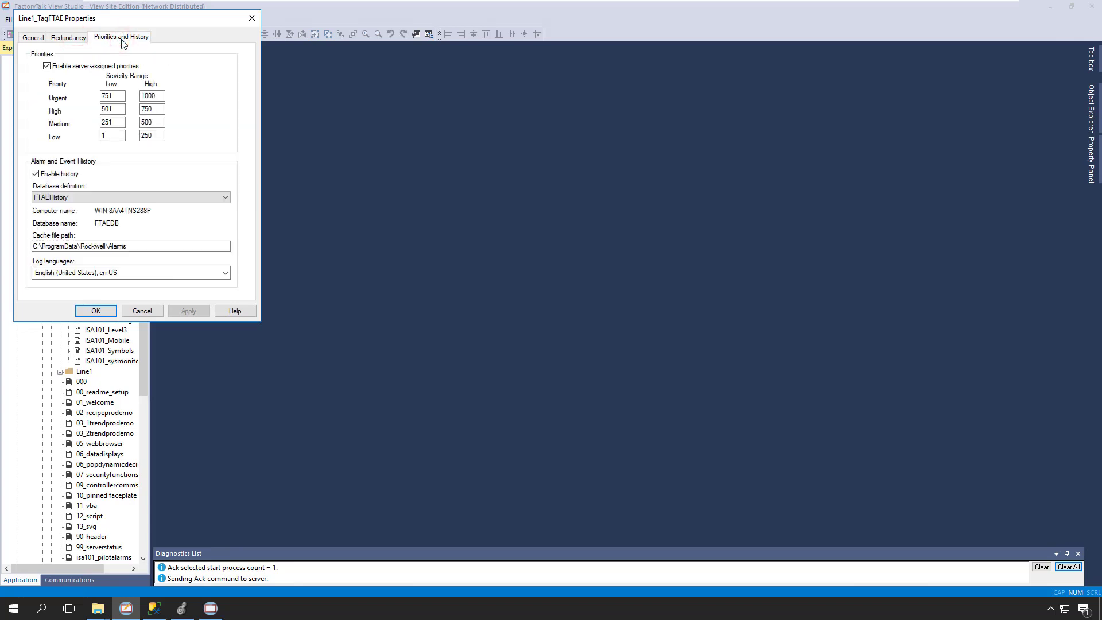
{"action": "mouse_move", "coordinate": [84, 184]}
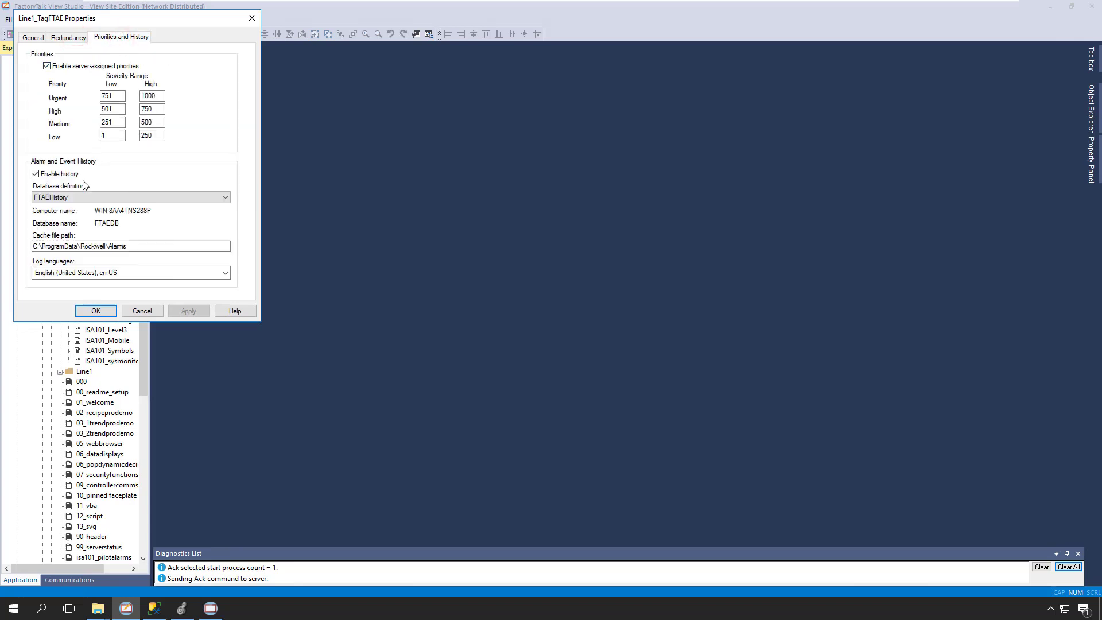
{"action": "left_click", "coordinate": [95, 311]}
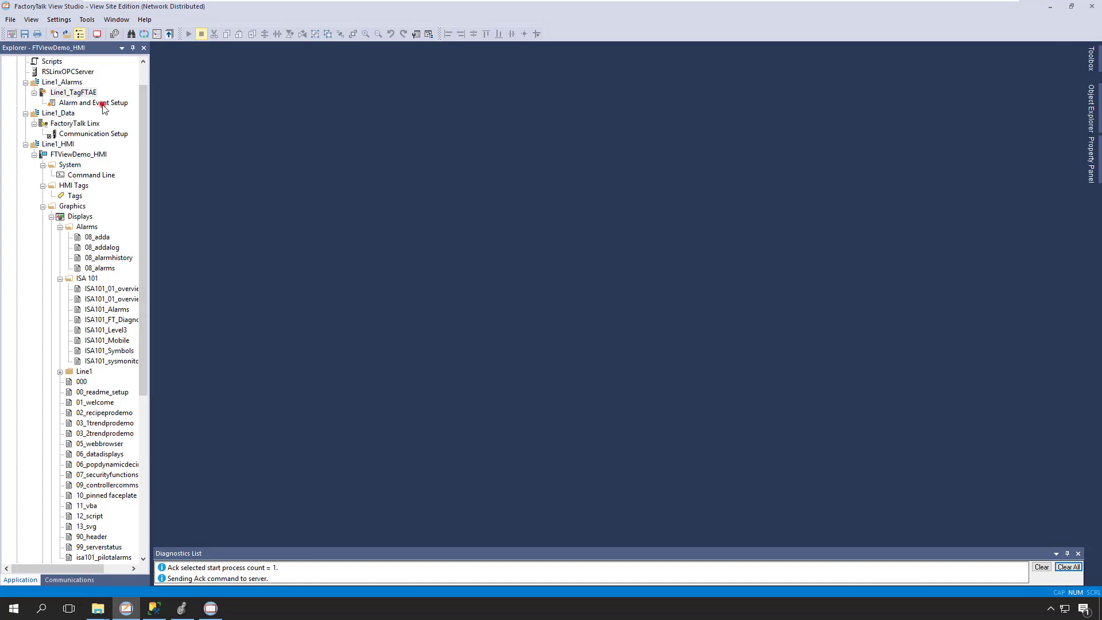
{"action": "double_click", "coordinate": [93, 102]}
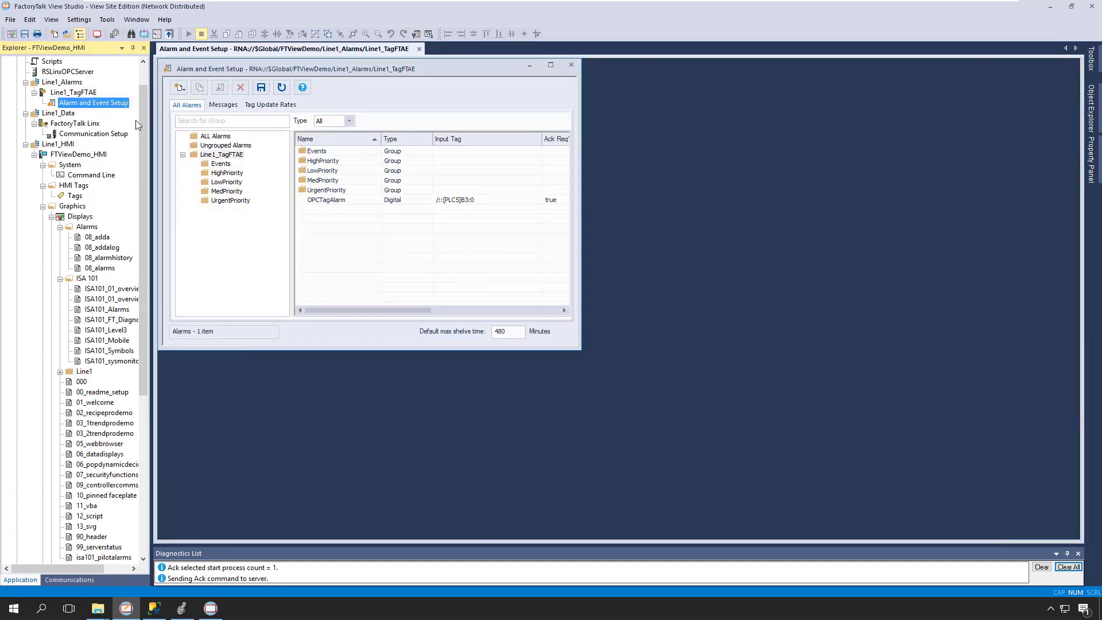
{"action": "left_click", "coordinate": [325, 200]}
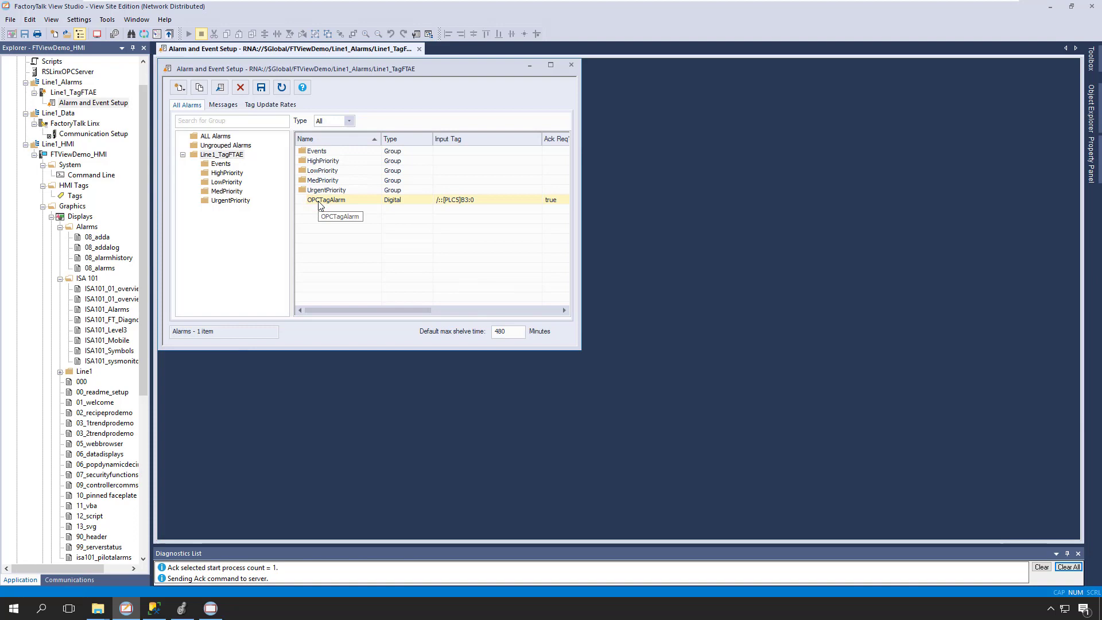
{"action": "double_click", "coordinate": [324, 200]}
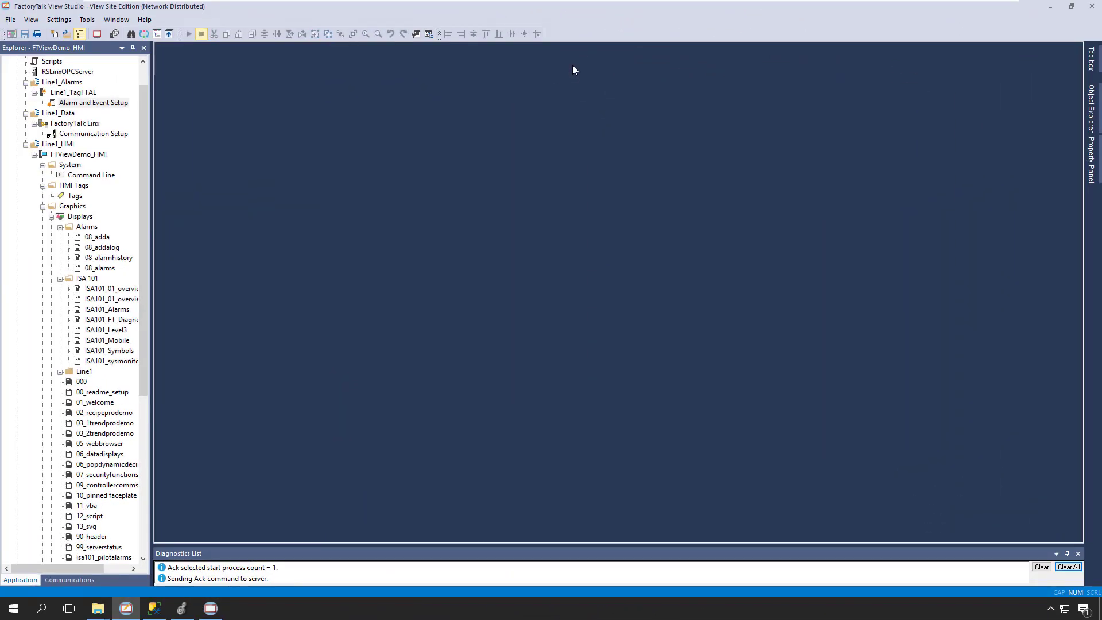
{"action": "mouse_move", "coordinate": [227, 197]}
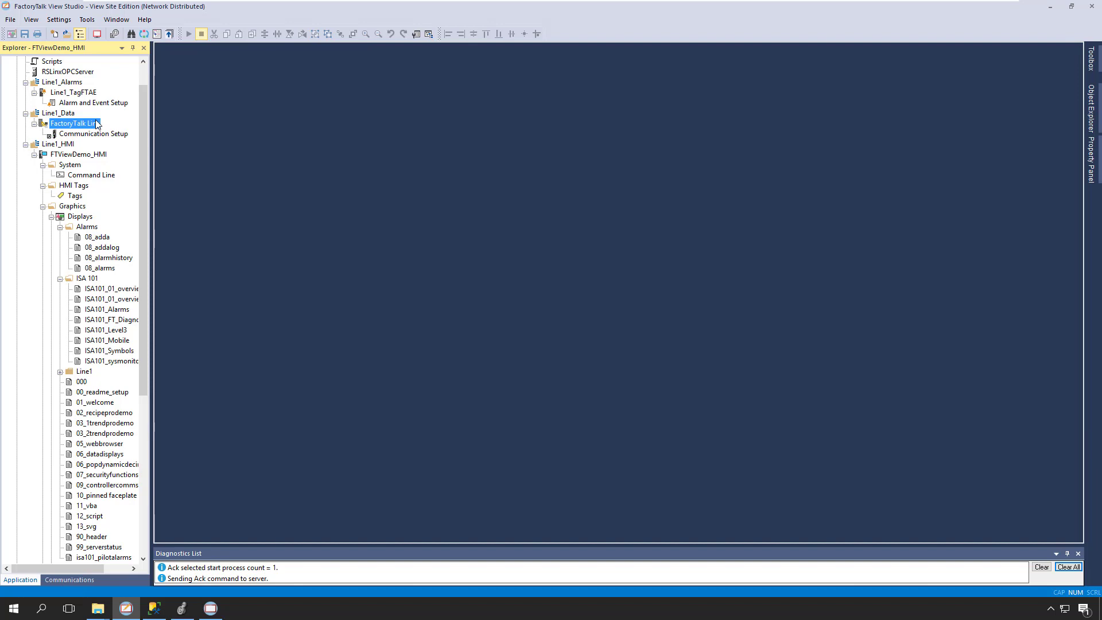
{"action": "right_click", "coordinate": [72, 123]}
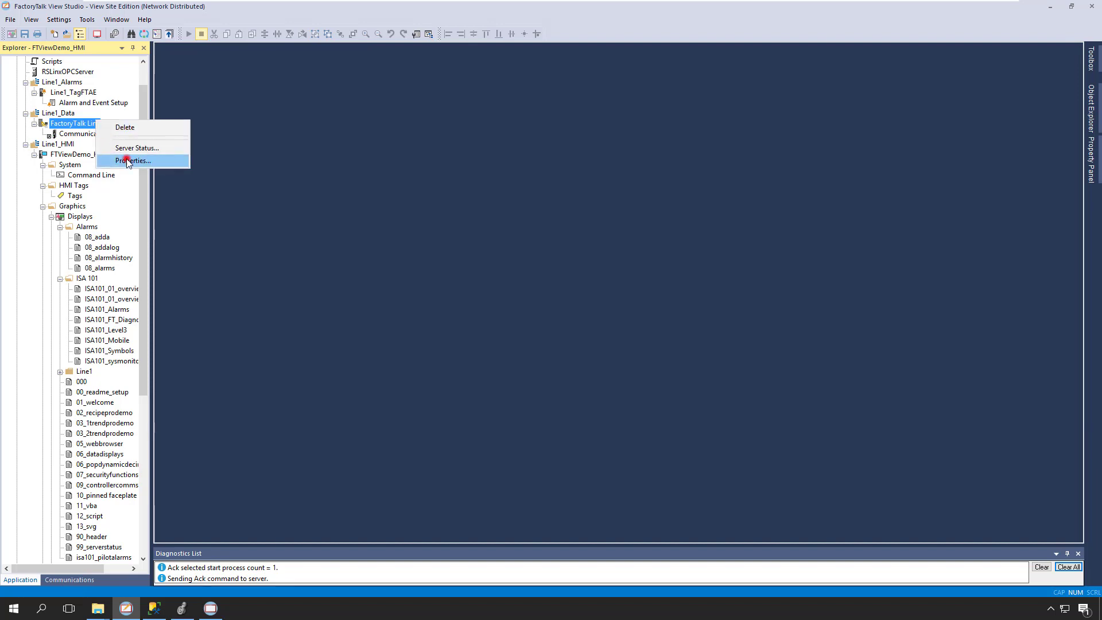
{"action": "left_click", "coordinate": [132, 160]}
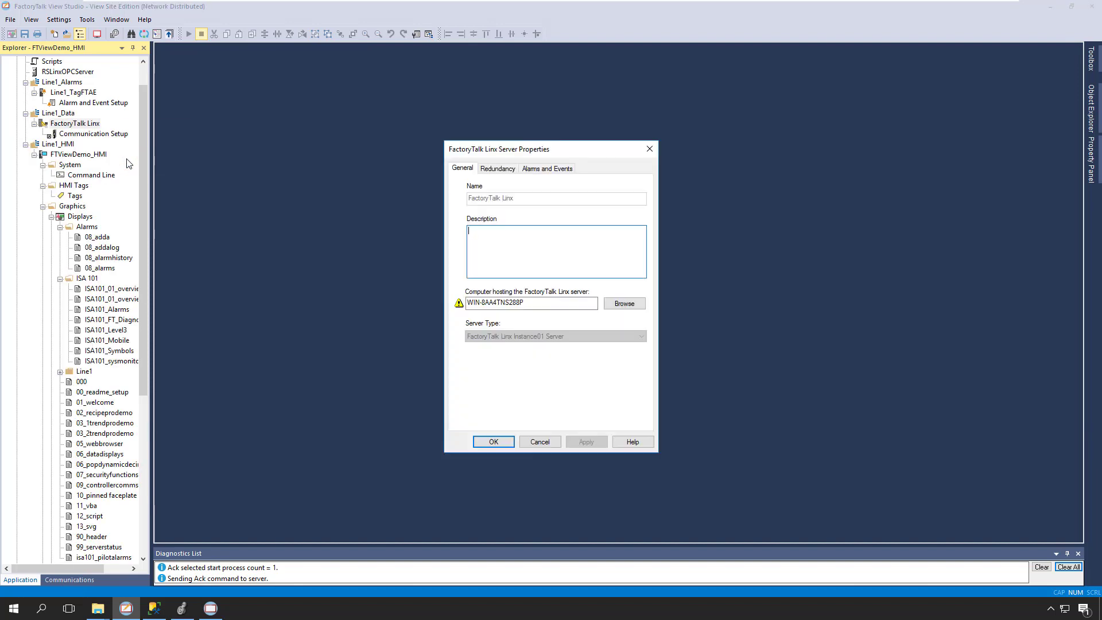
{"action": "mouse_move", "coordinate": [564, 169]}
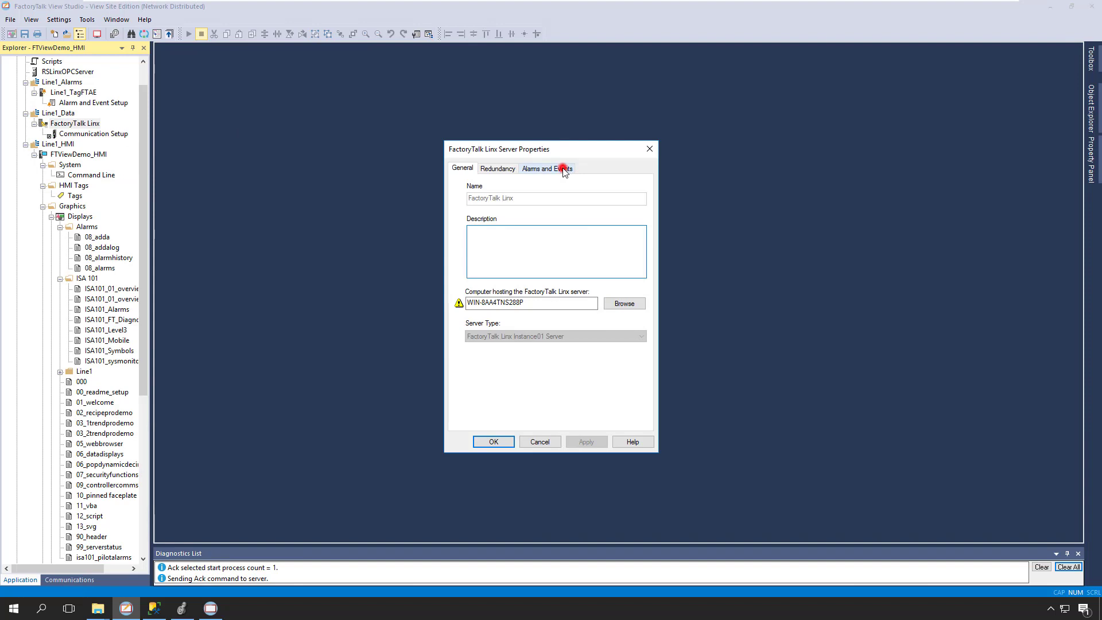
{"action": "left_click", "coordinate": [545, 167]}
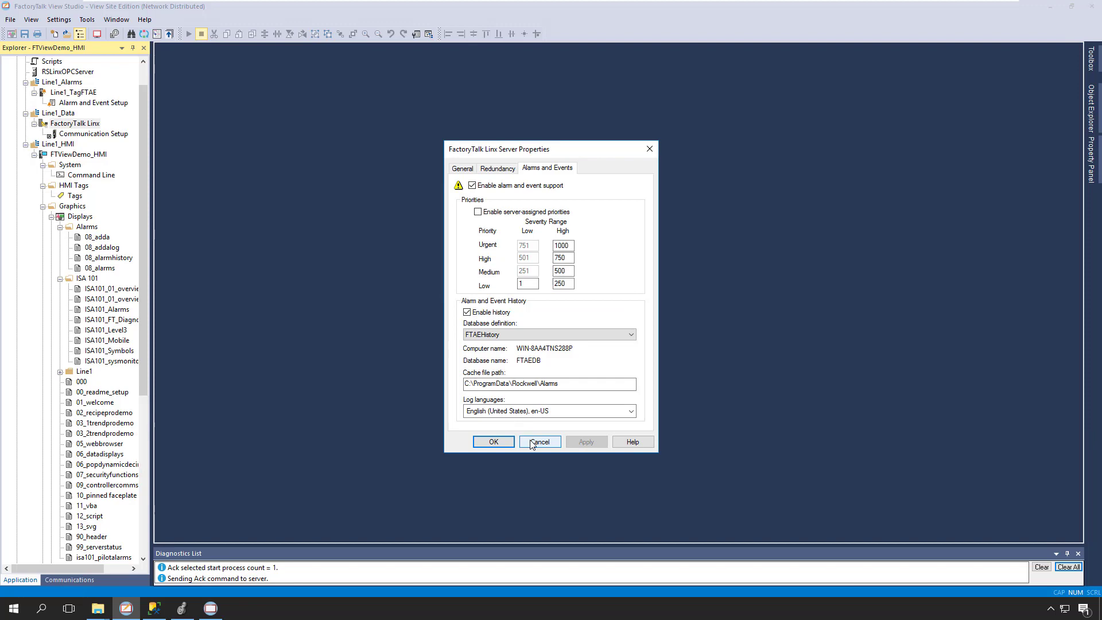
{"action": "left_click", "coordinate": [540, 441]}
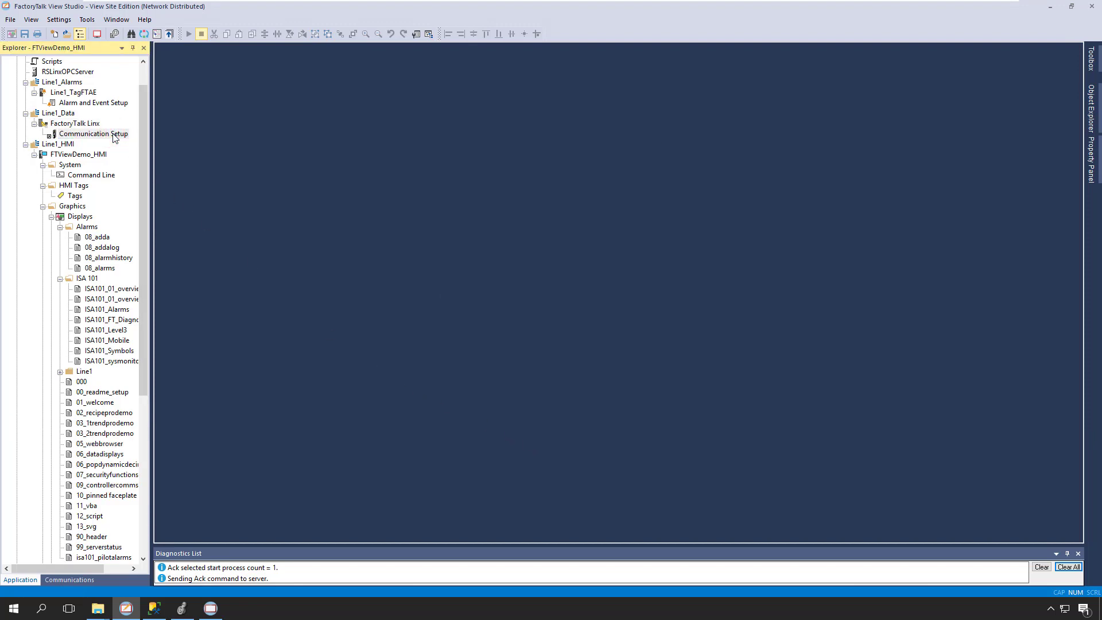
- Show CookieLine's Subscribe To choices in the FactoryTalk Linx Communication Setup
{"action": "double_click", "coordinate": [94, 133]}
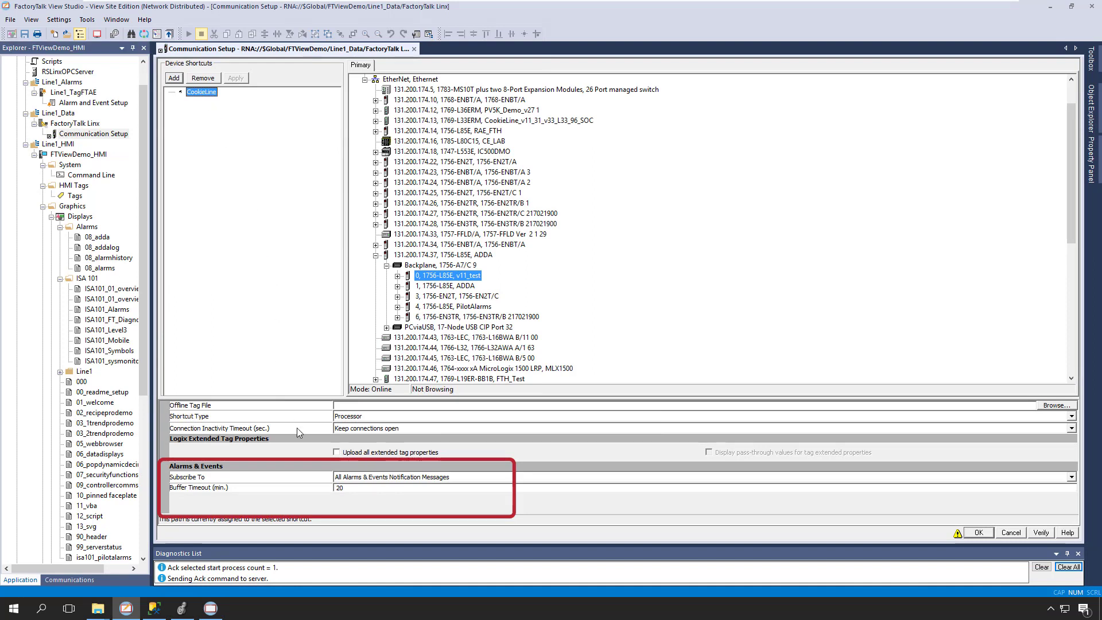
{"action": "left_click", "coordinate": [1068, 476]}
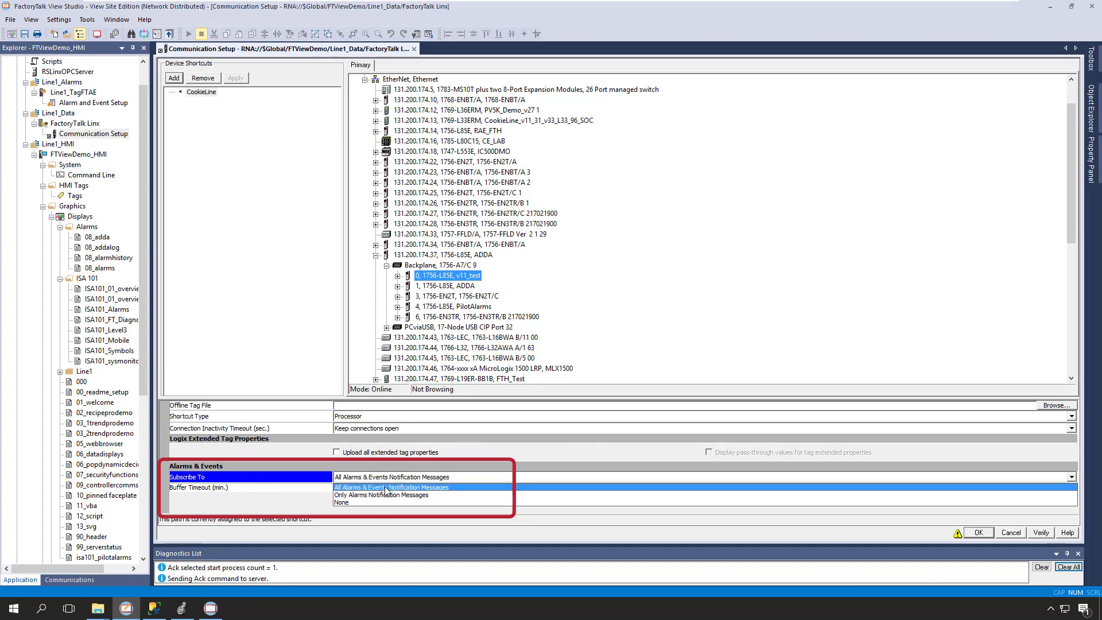
{"action": "left_click", "coordinate": [391, 486]}
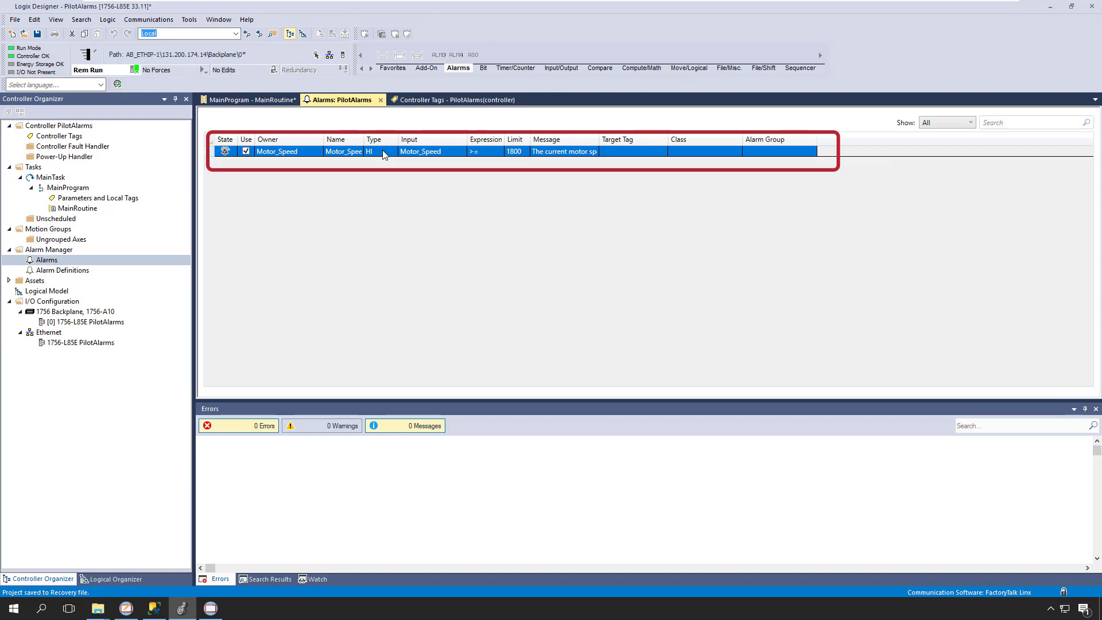
{"action": "double_click", "coordinate": [343, 152]}
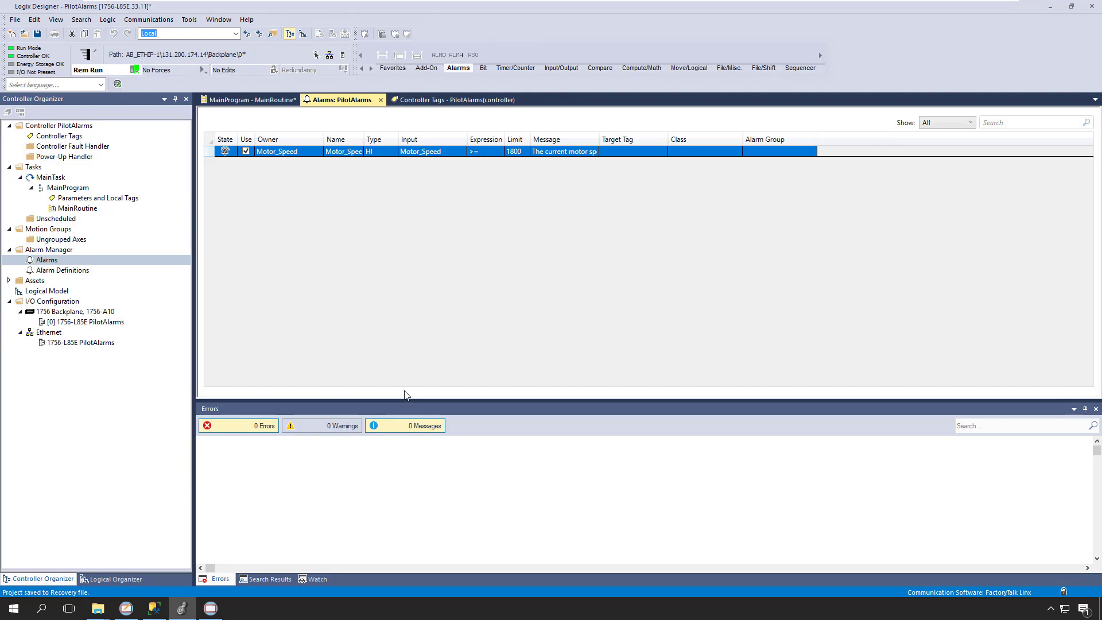
{"action": "mouse_move", "coordinate": [404, 393]}
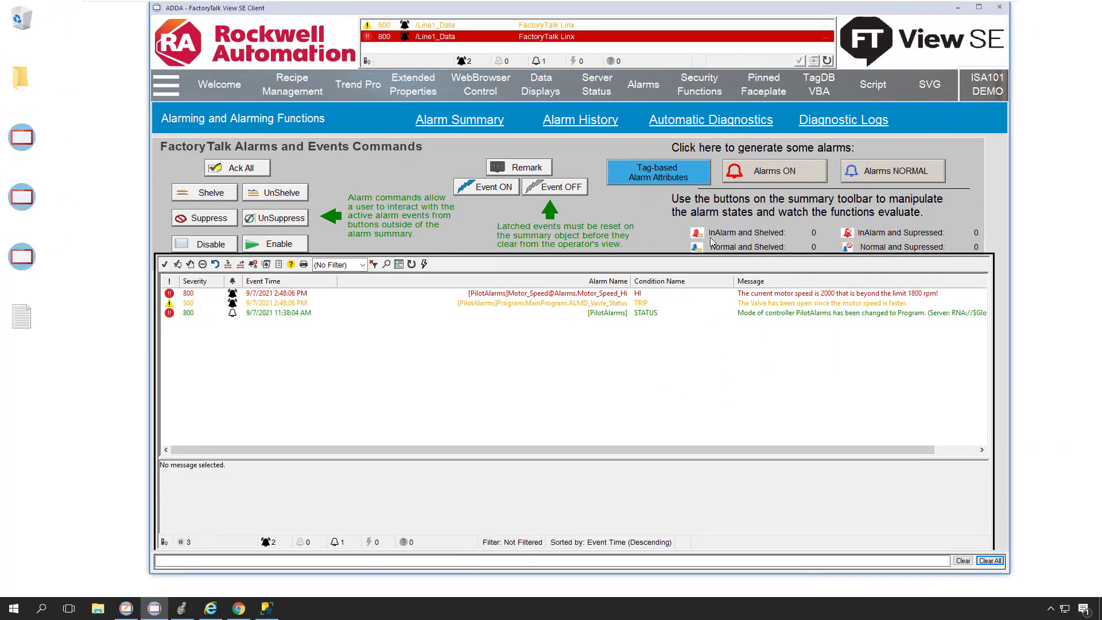
{"action": "left_click", "coordinate": [657, 171]}
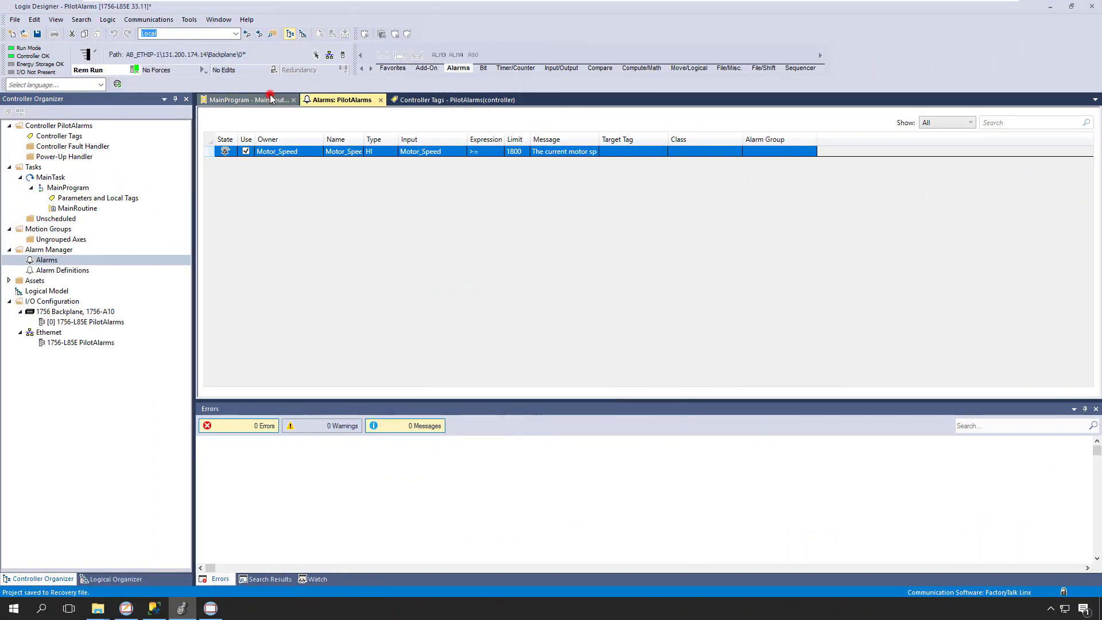
- From the main routine, review ALMA_Motor's Messages and Status pages in its properties dialog
{"action": "left_click", "coordinate": [242, 99]}
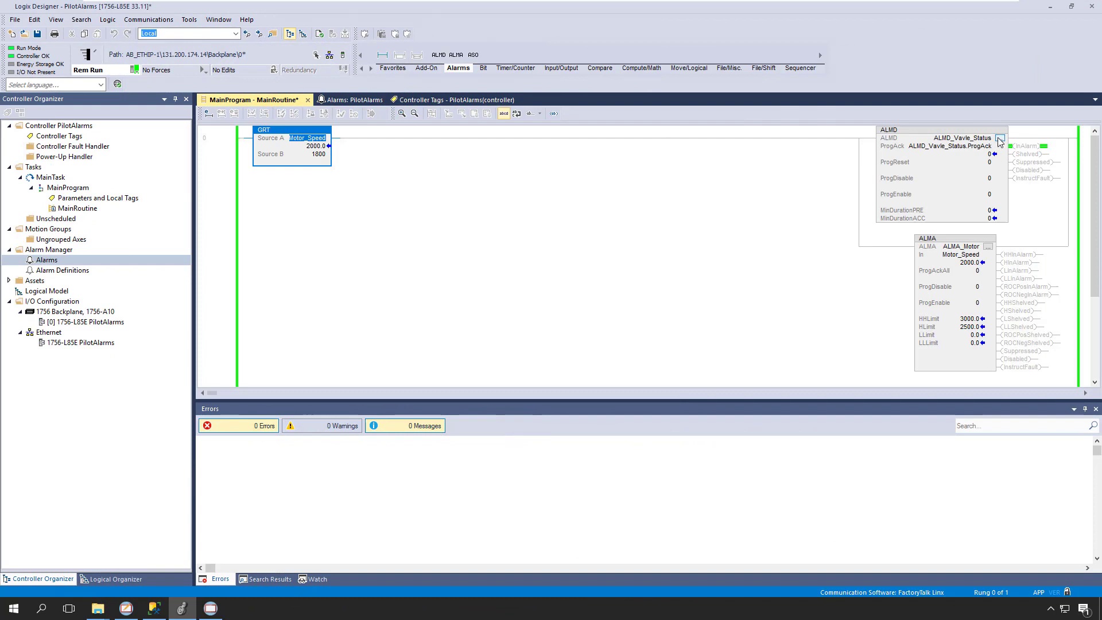
{"action": "left_click", "coordinate": [997, 146]}
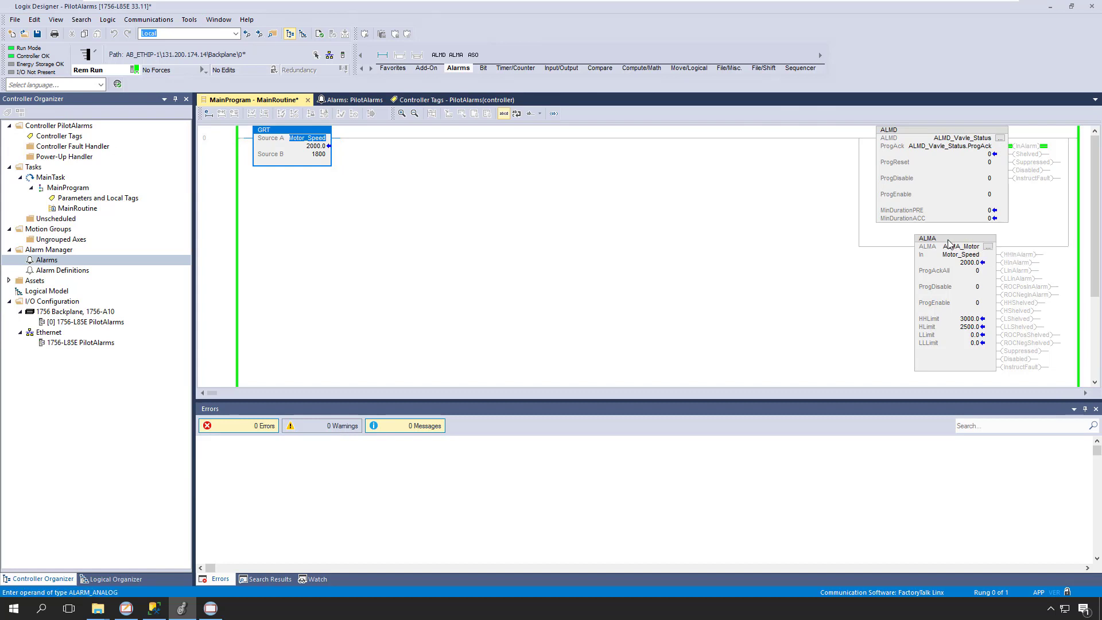
{"action": "mouse_move", "coordinate": [961, 246]}
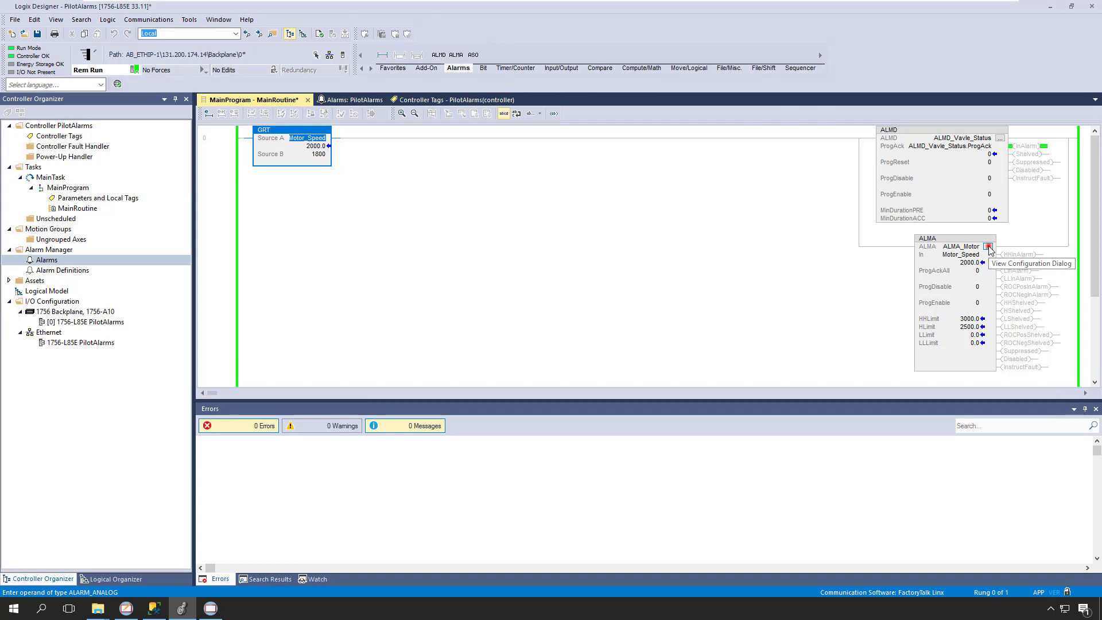
{"action": "left_click", "coordinate": [989, 247]}
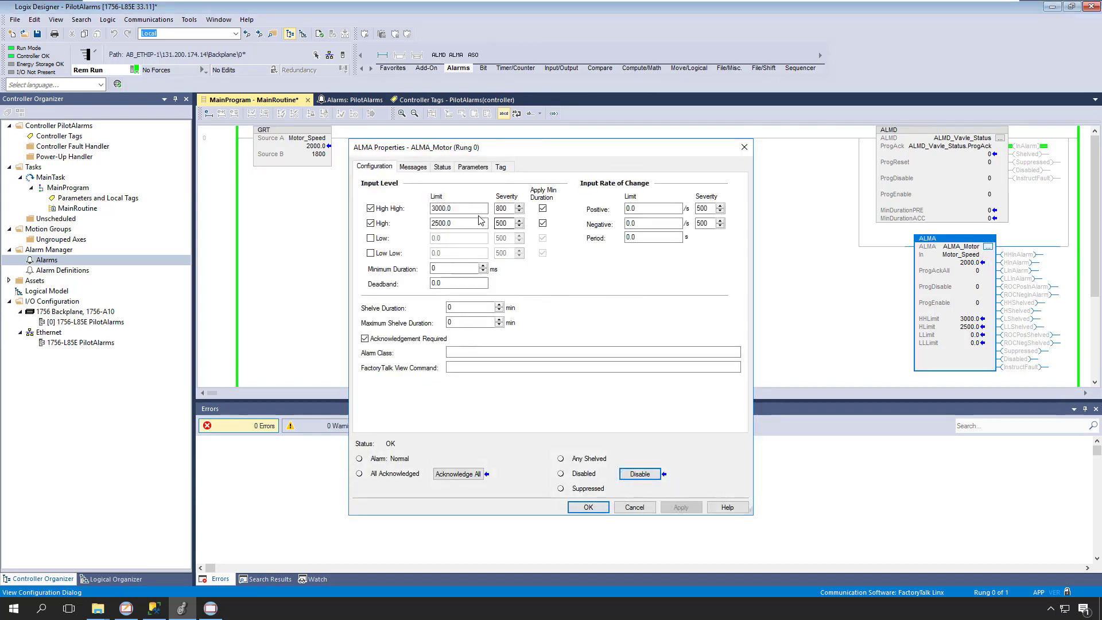
{"action": "left_click", "coordinate": [413, 168]}
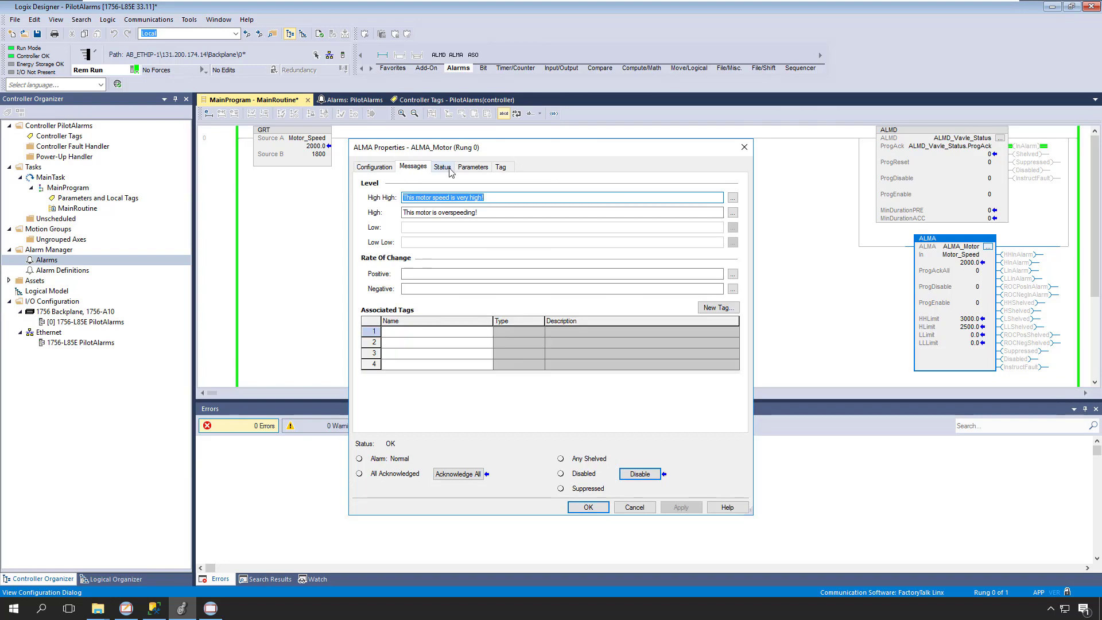
{"action": "left_click", "coordinate": [472, 167]}
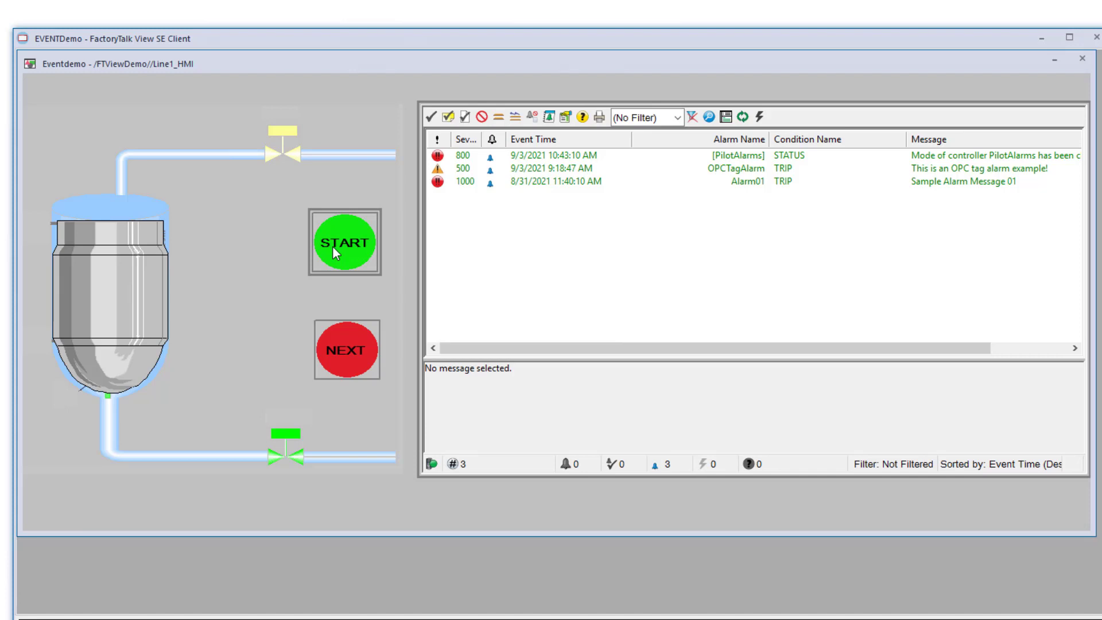
- Start the tank filling and mixing, then advance to discharging with NEXT
{"action": "left_click", "coordinate": [343, 243]}
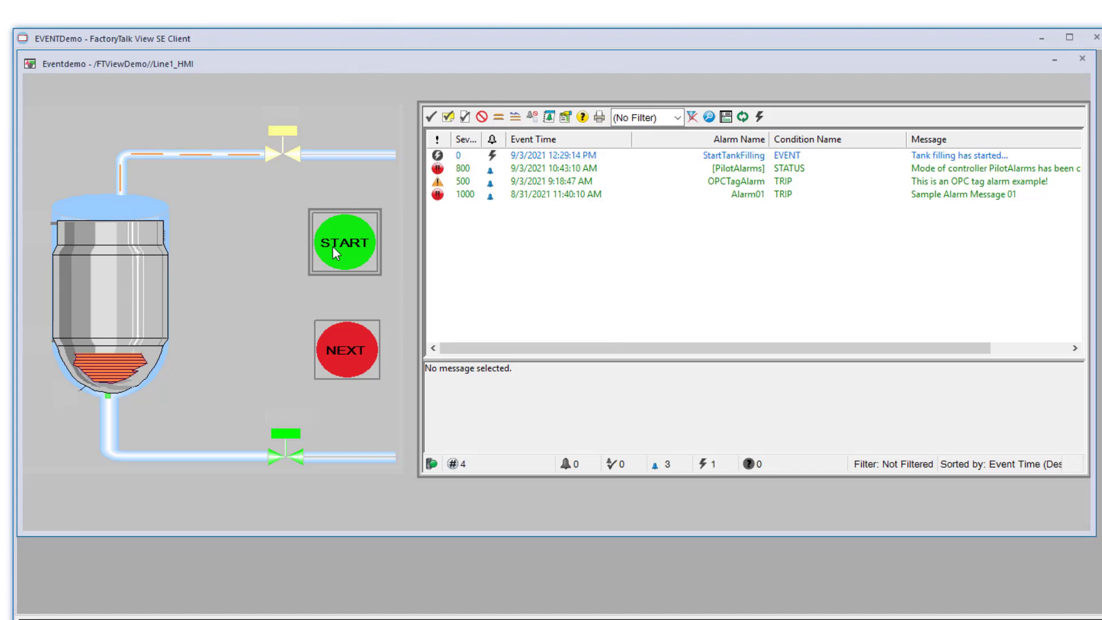
{"action": "left_click", "coordinate": [343, 242]}
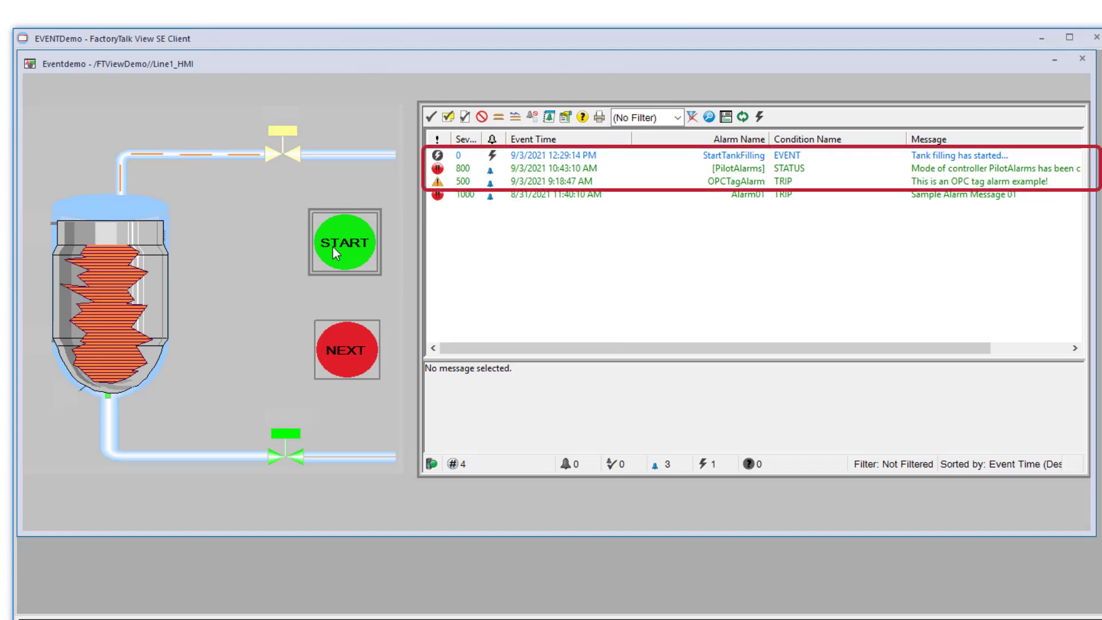
{"action": "left_click", "coordinate": [343, 243]}
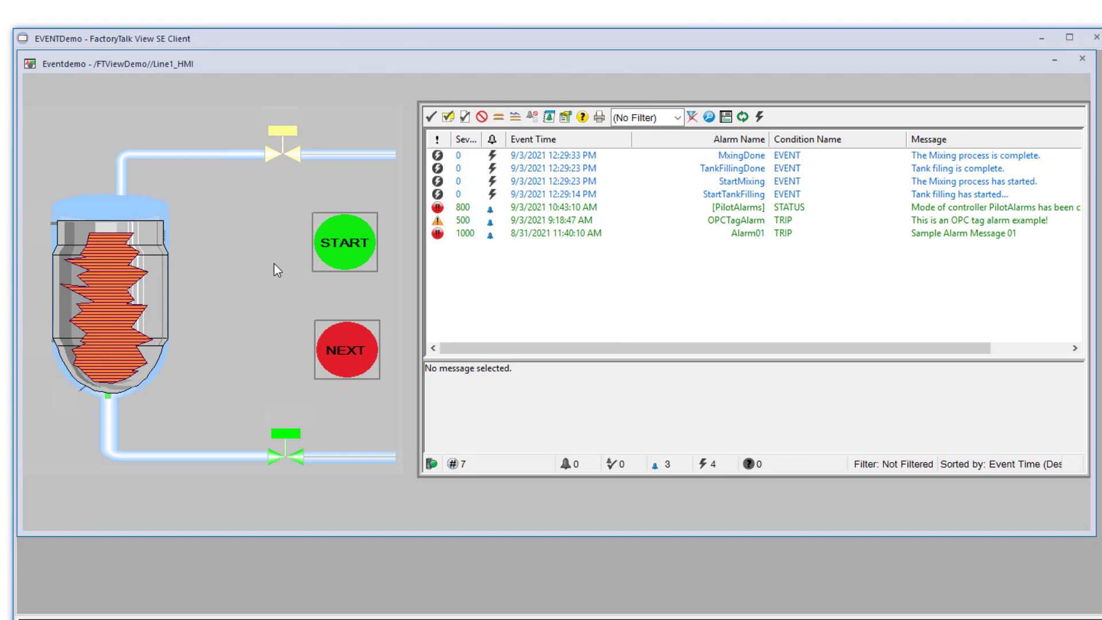
{"action": "left_click", "coordinate": [344, 350]}
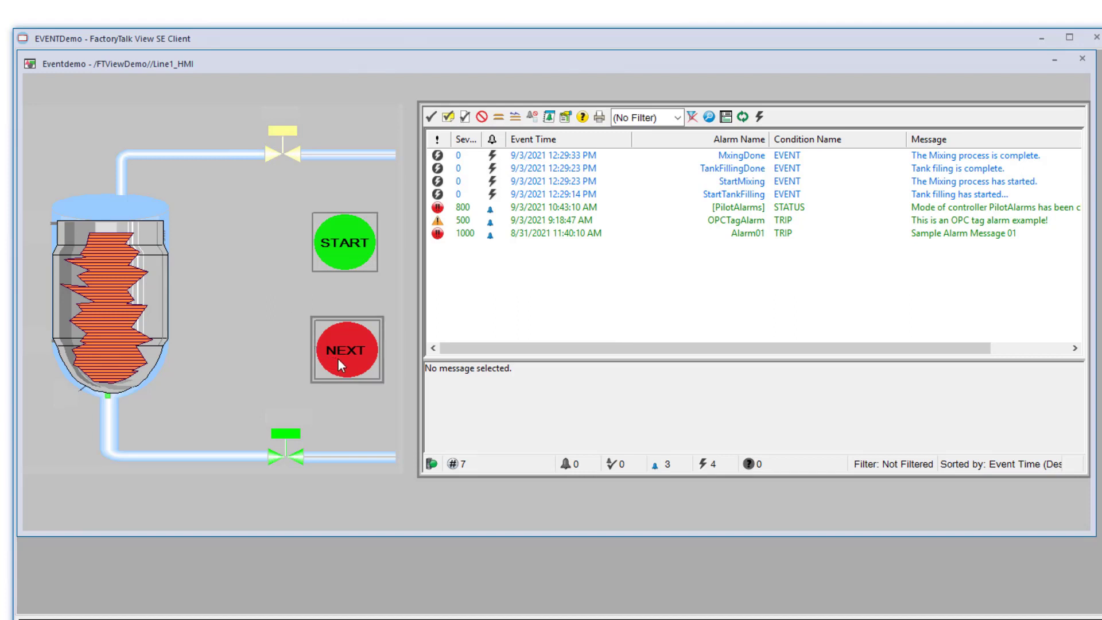
{"action": "left_click", "coordinate": [344, 350]}
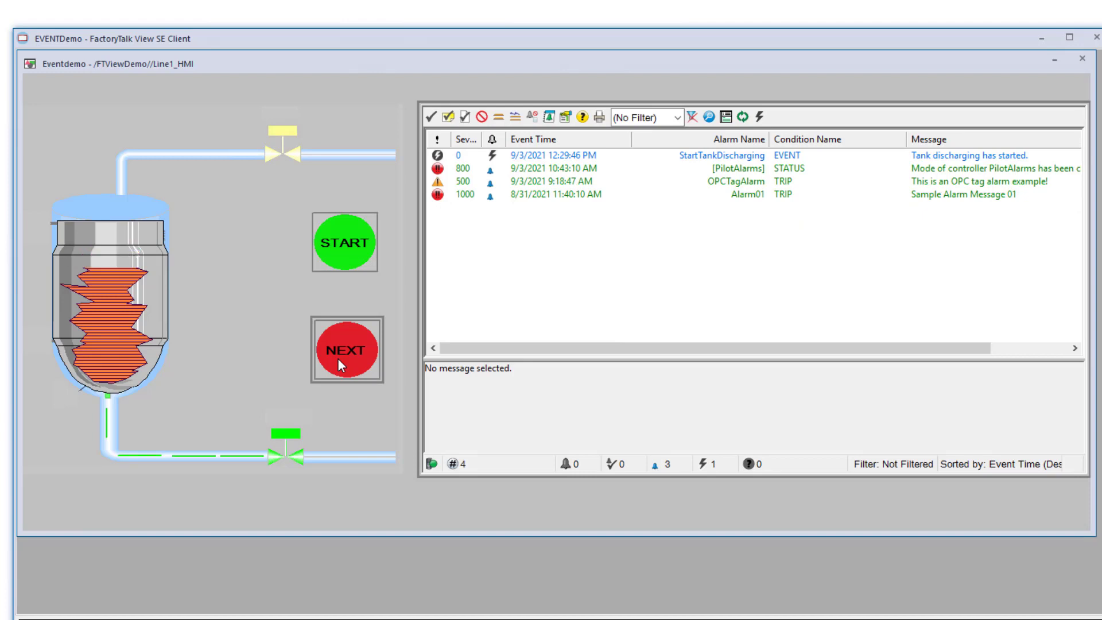
{"action": "left_click", "coordinate": [344, 352]}
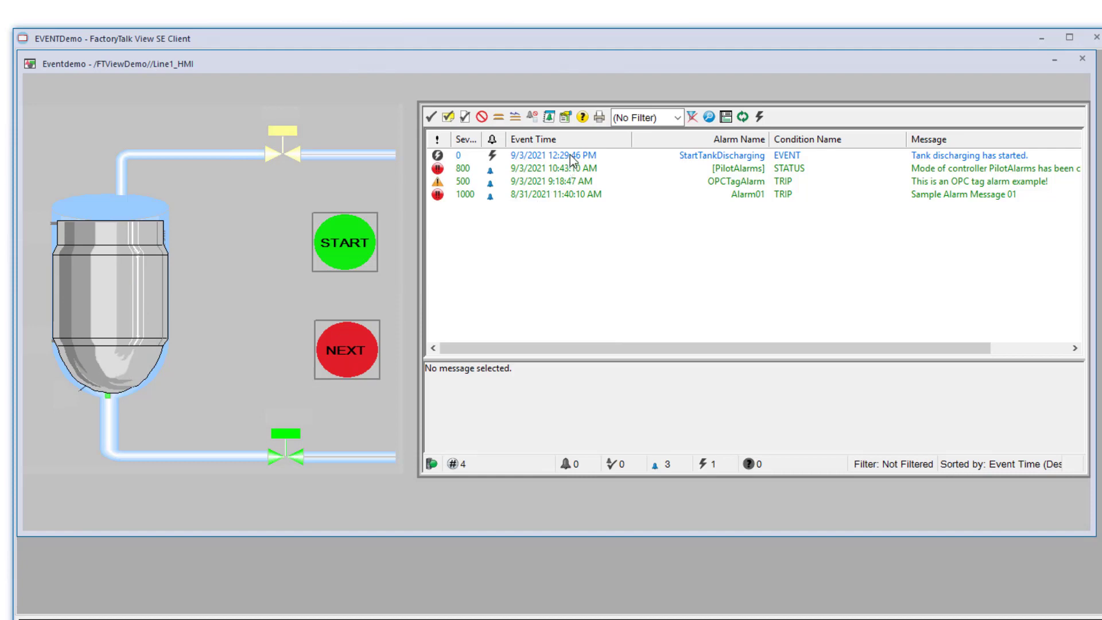
- Show the details of the StartTankDischarging event in the alarm summary
{"action": "left_click", "coordinate": [549, 155]}
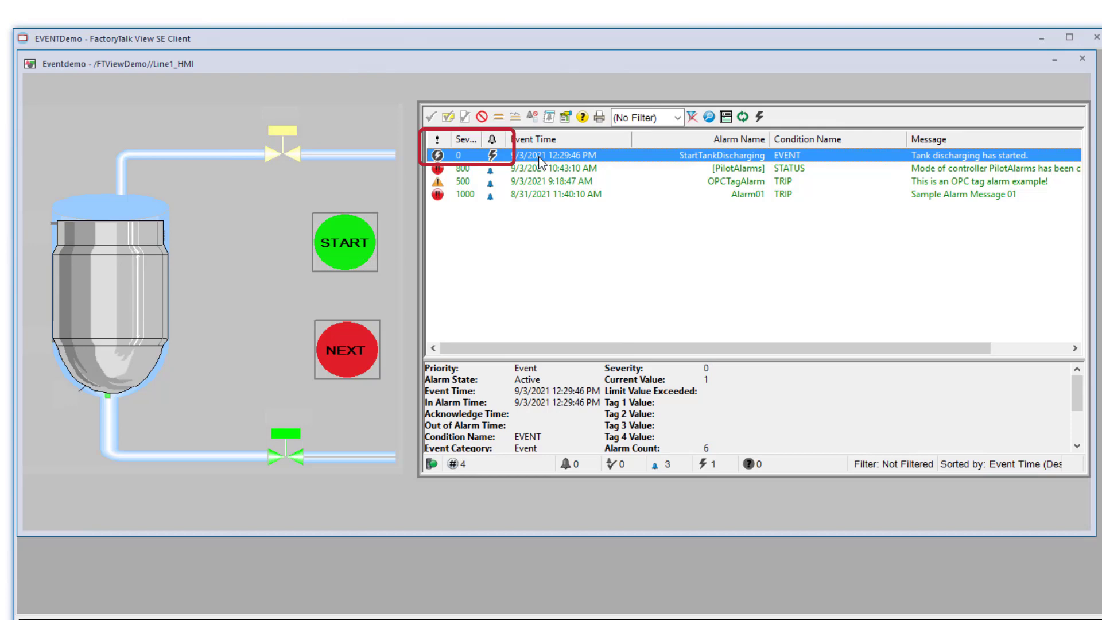
{"action": "mouse_move", "coordinate": [858, 119]}
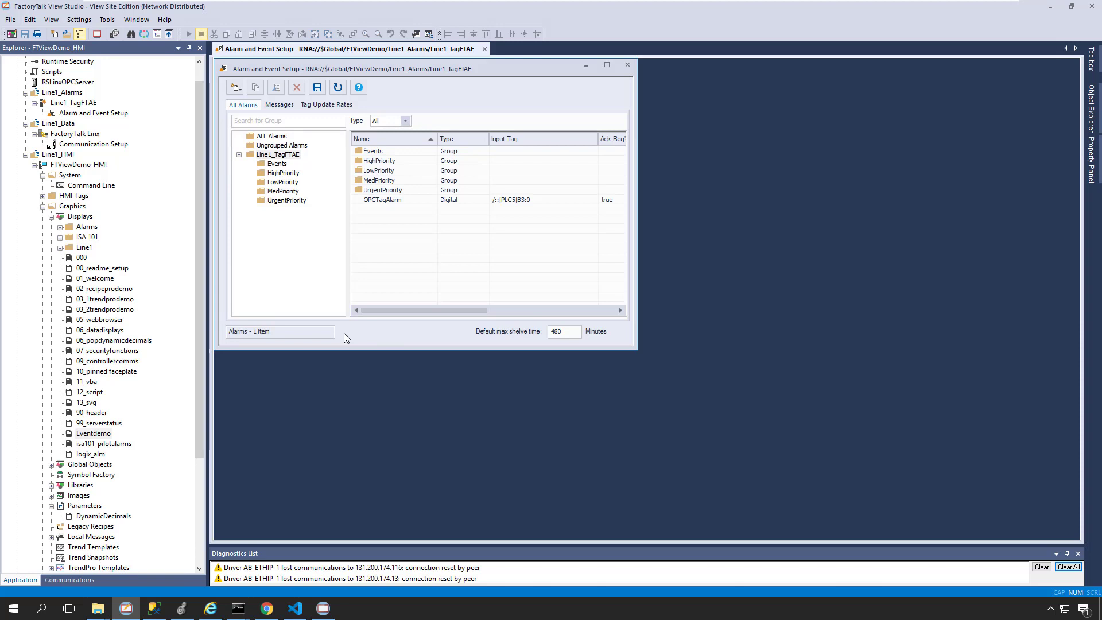
{"action": "mouse_move", "coordinate": [354, 342]}
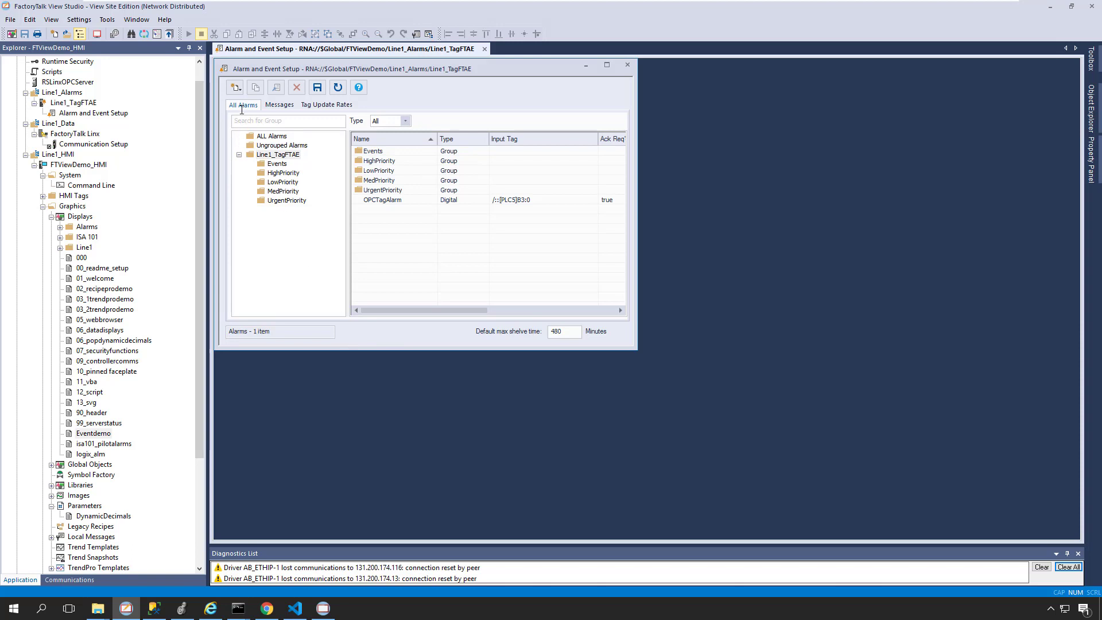
- Create a new event definition named MyEvent
{"action": "left_click", "coordinate": [235, 87]}
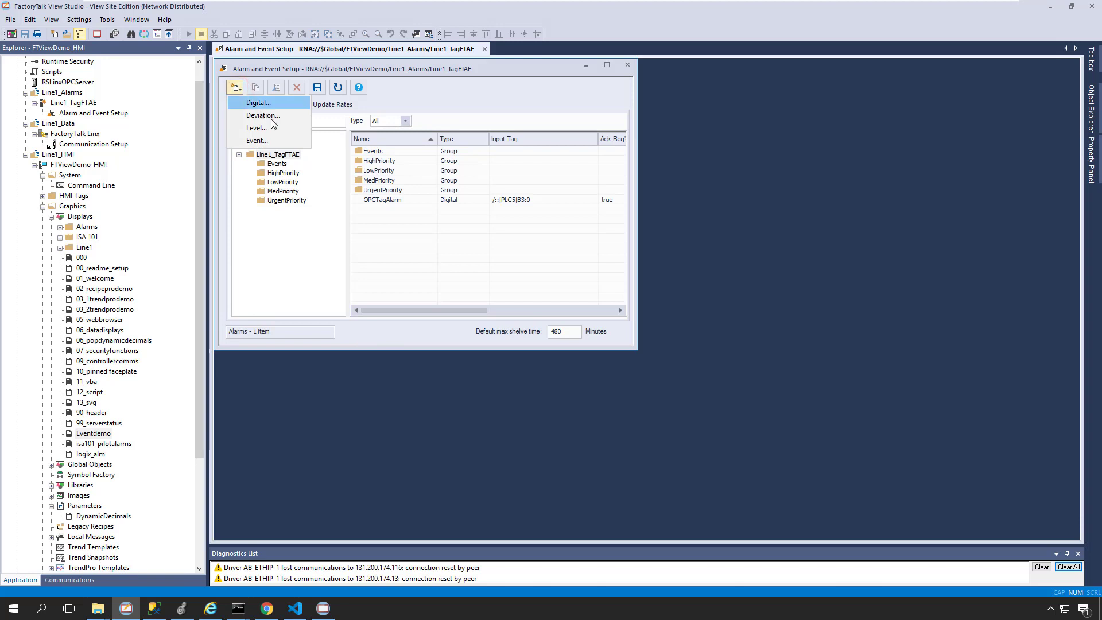
{"action": "mouse_move", "coordinate": [268, 140]}
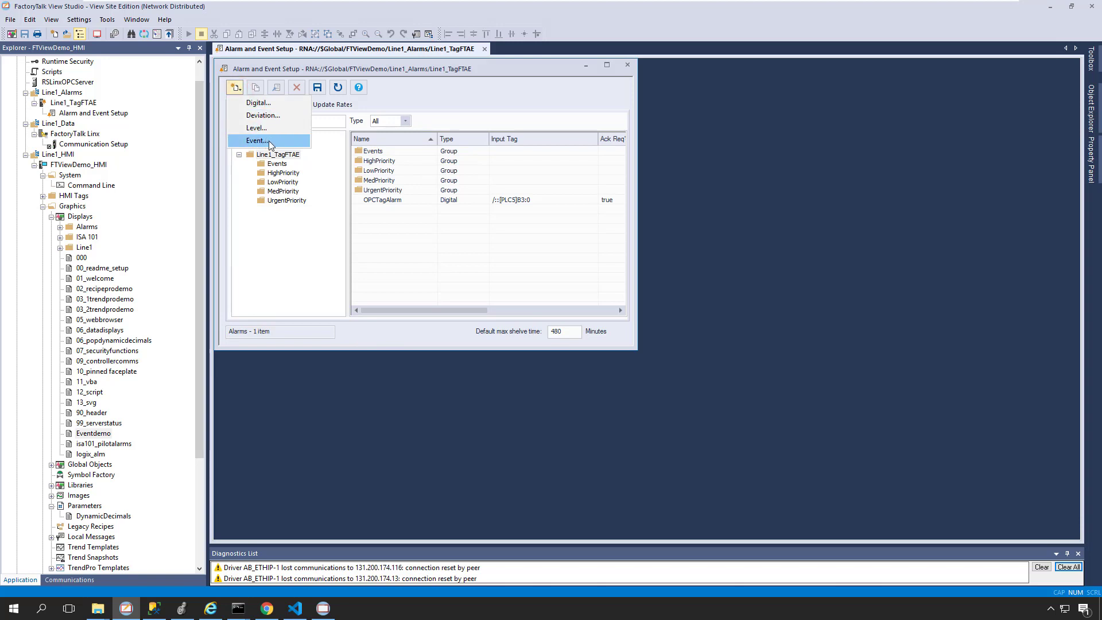
{"action": "left_click", "coordinate": [256, 140]}
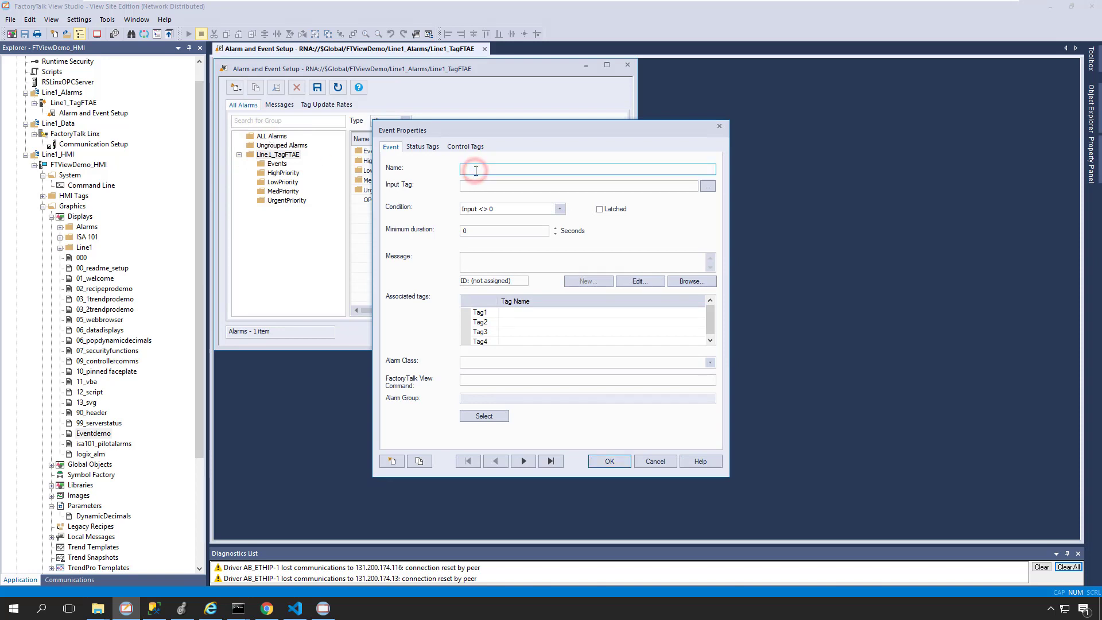
{"action": "type", "text": "MyEvent"}
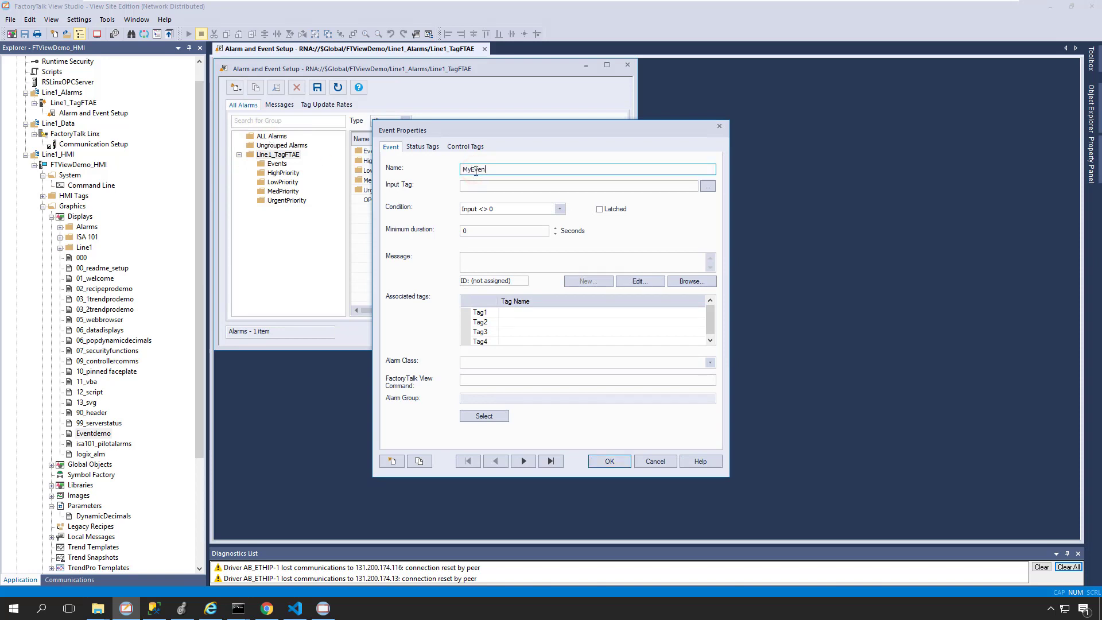
{"action": "left_click", "coordinate": [513, 184]}
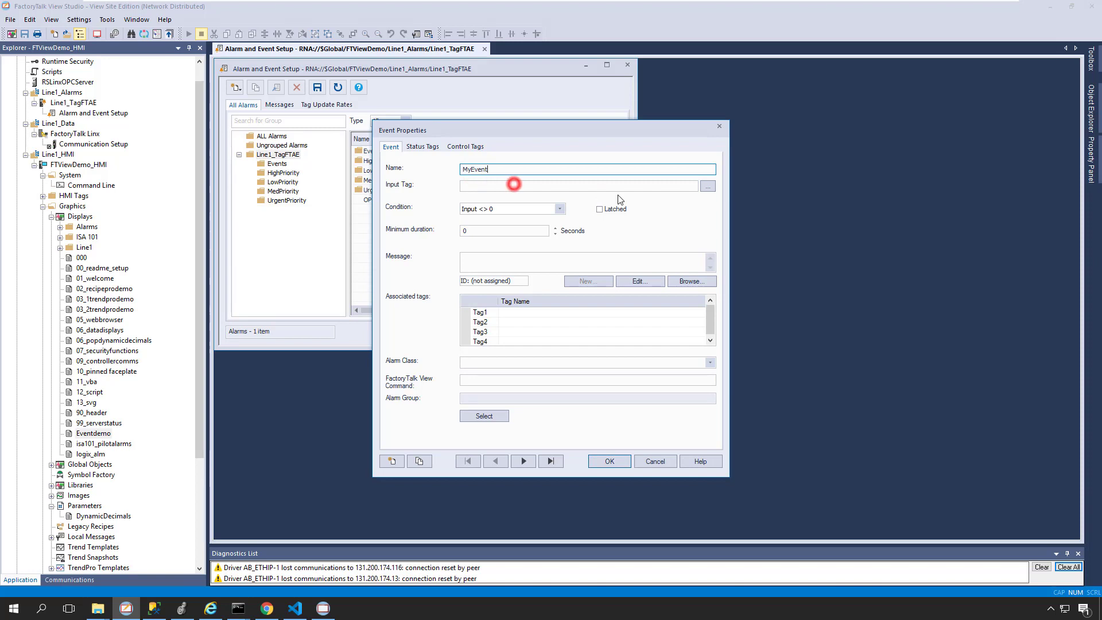
- Set the event's input tag to StartMixing from the PilotAlarms main program tags
{"action": "left_click", "coordinate": [707, 186]}
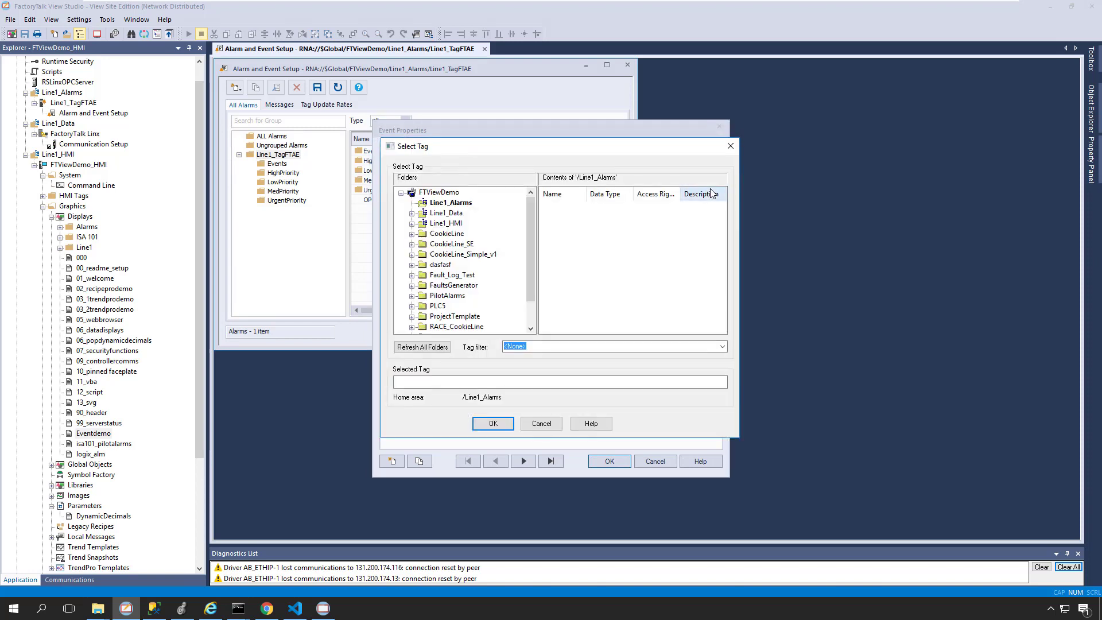
{"action": "left_click", "coordinate": [414, 213]}
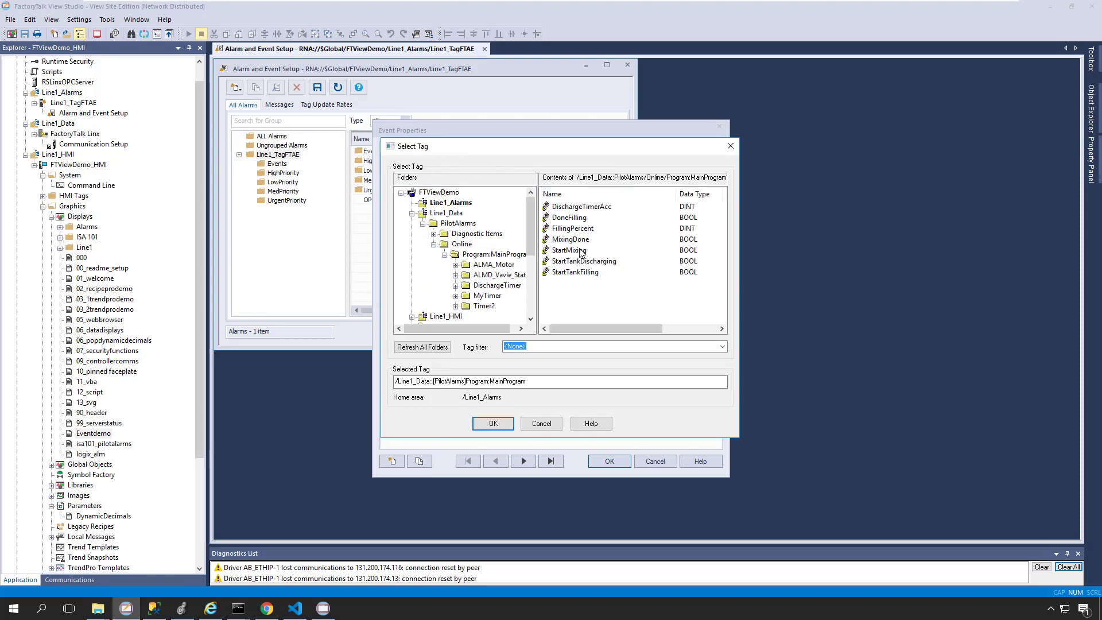
{"action": "left_click", "coordinate": [570, 249]}
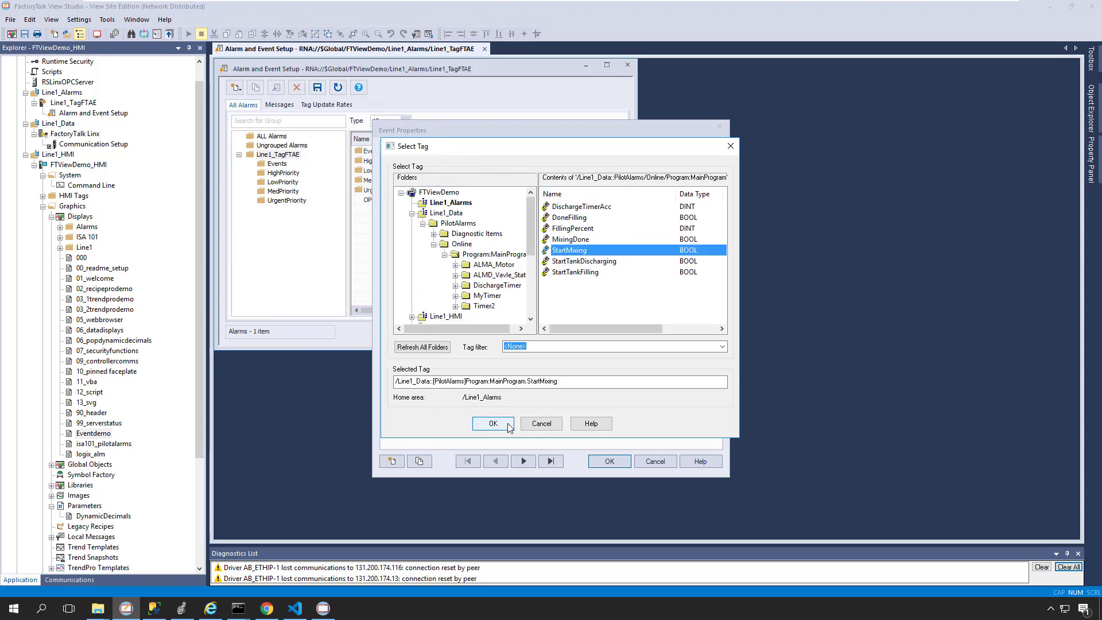
{"action": "left_click", "coordinate": [493, 424]}
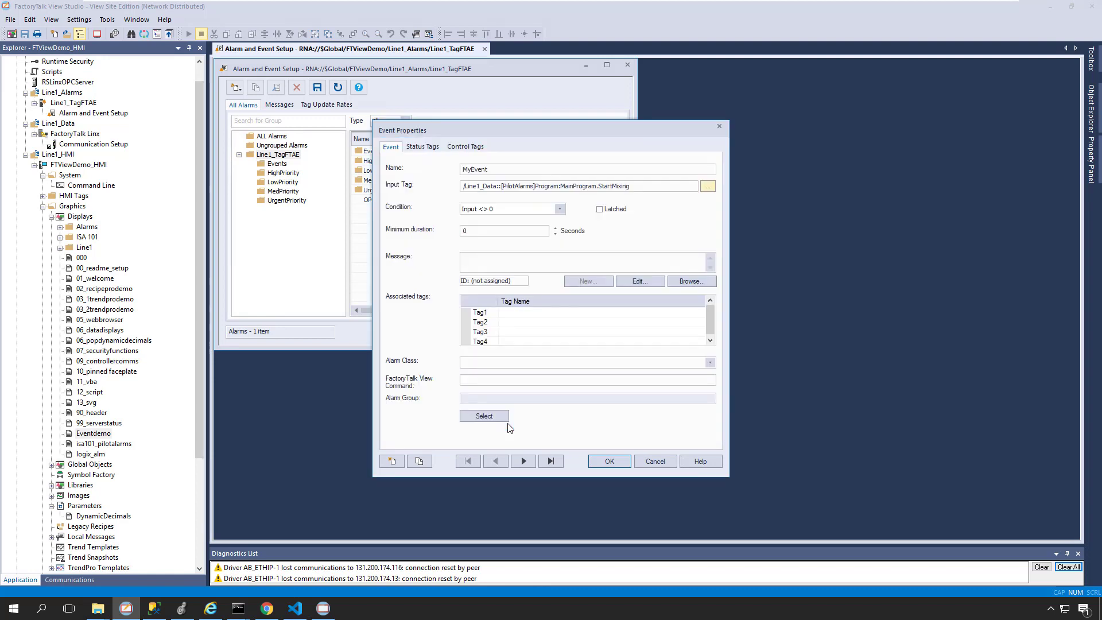
{"action": "mouse_move", "coordinate": [505, 346]}
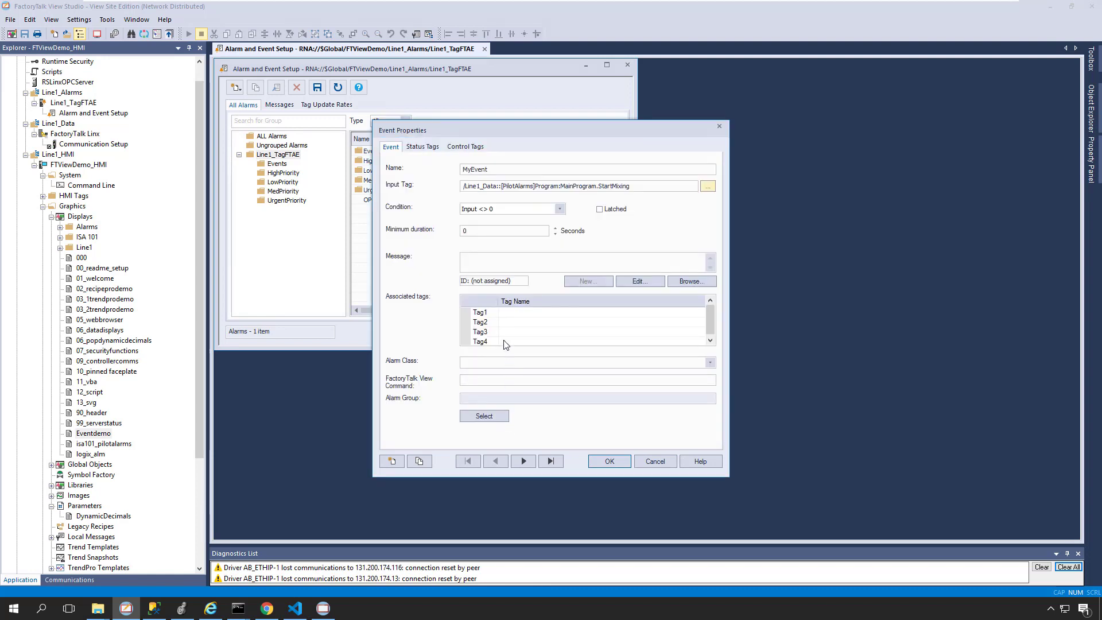
- Give MyEvent the message 'This is an event example.', confirm it and save the definitions
{"action": "type", "text": "This is an event example."}
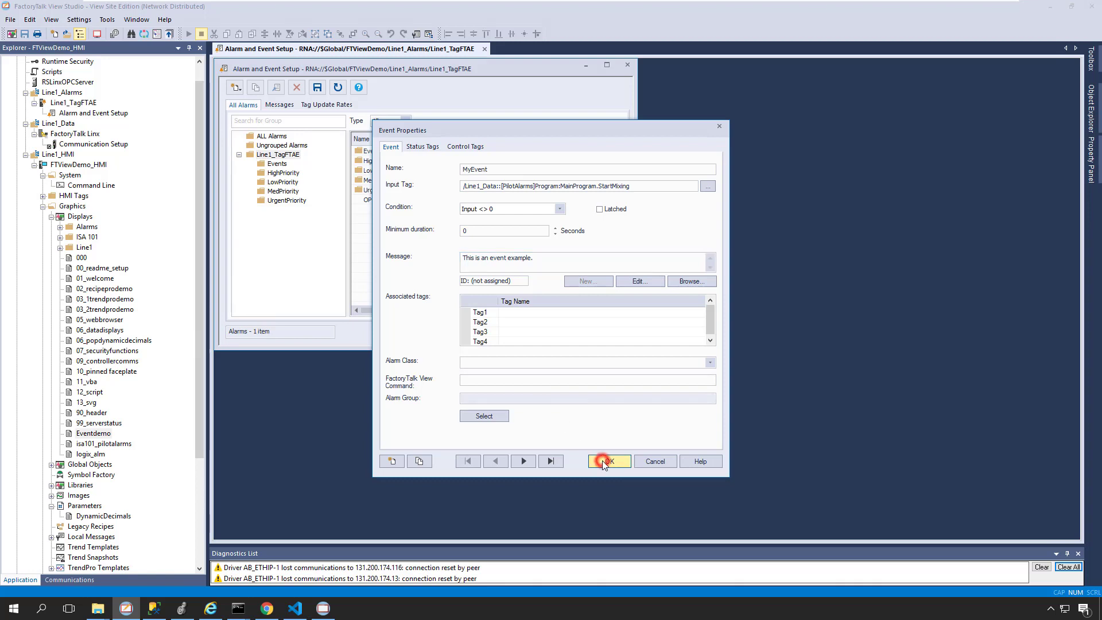
{"action": "left_click", "coordinate": [606, 461]}
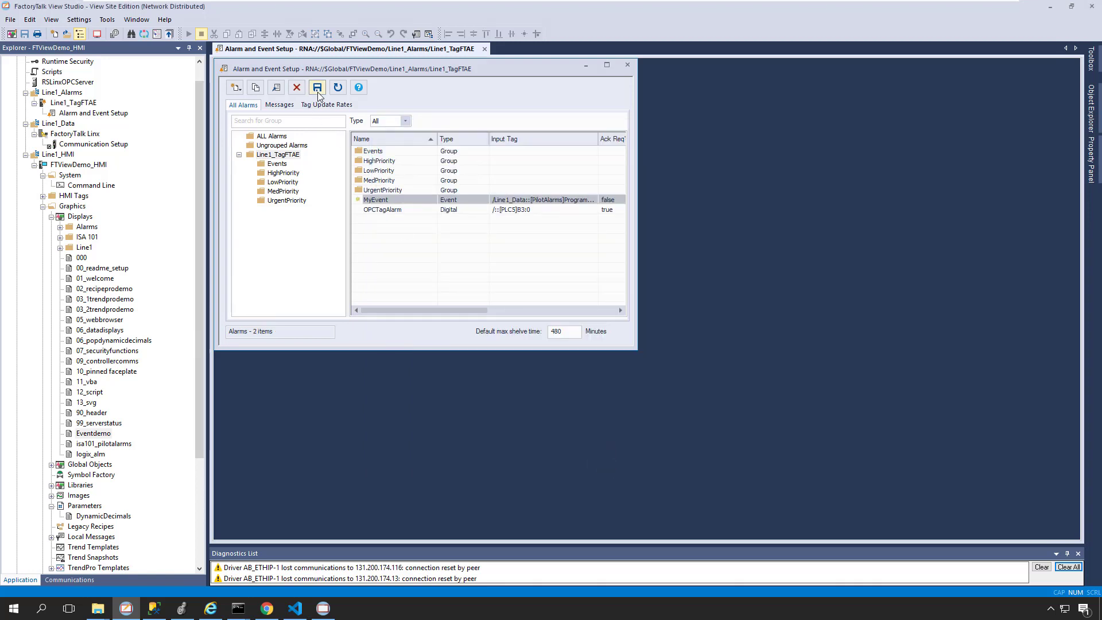
{"action": "left_click", "coordinate": [317, 87]}
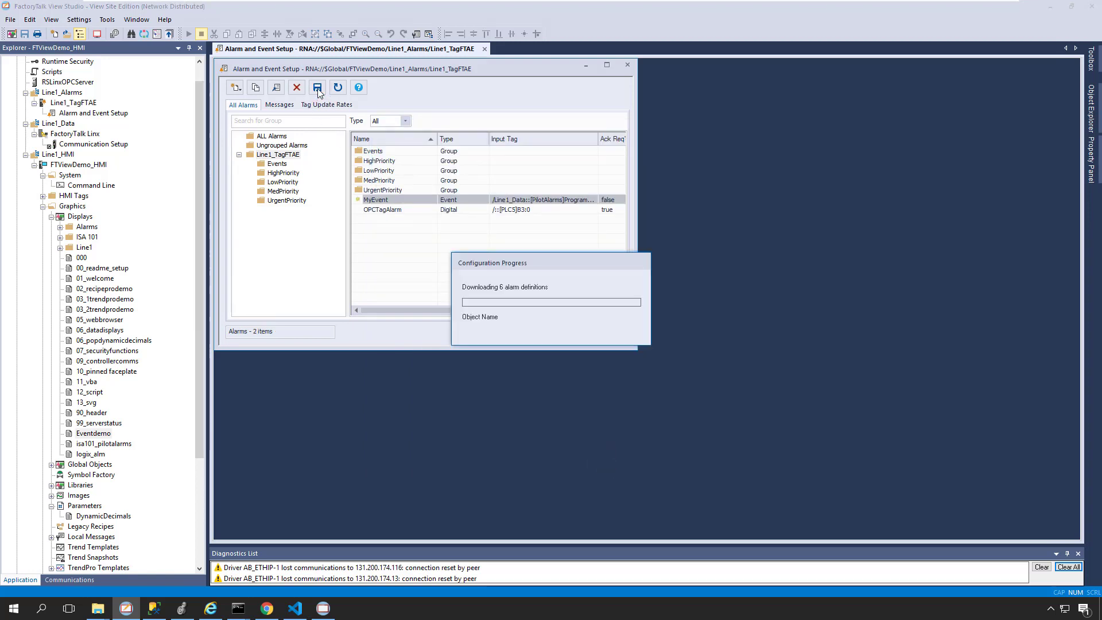
{"action": "left_click", "coordinate": [317, 87]}
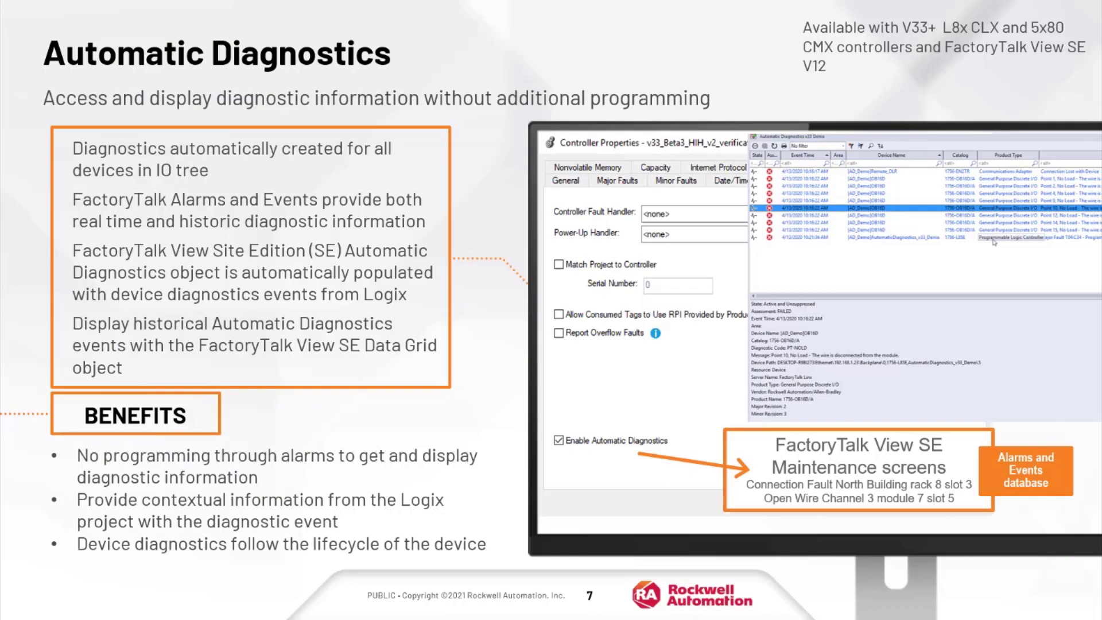
- Advance past the Automatic Diagnostics and Alarm objects slides
{"action": "key", "text": "right"}
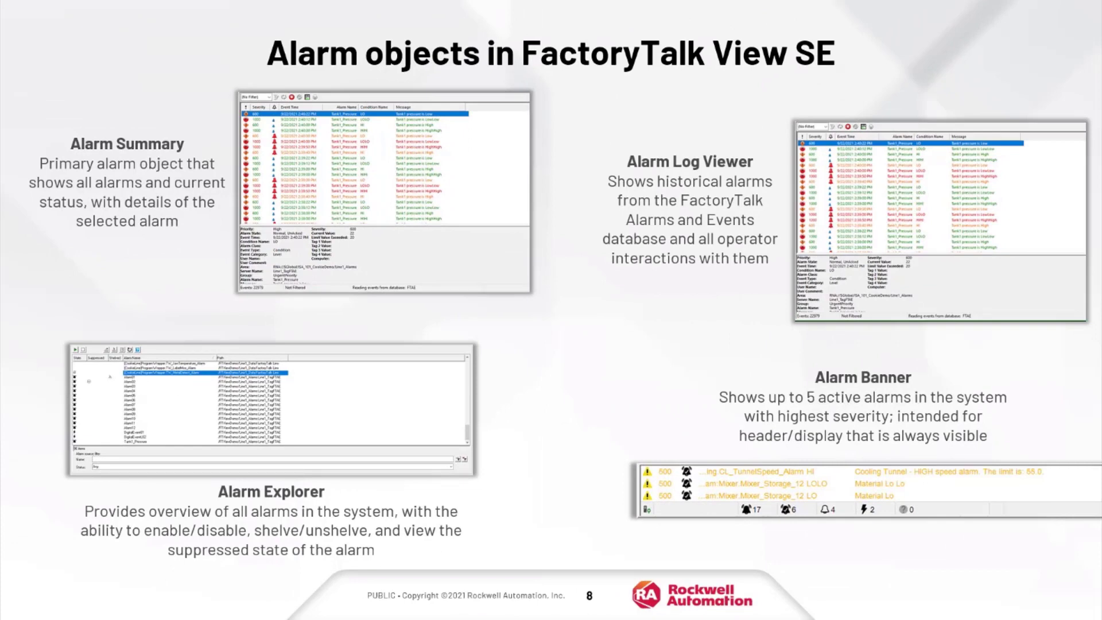
{"action": "key", "text": "Right"}
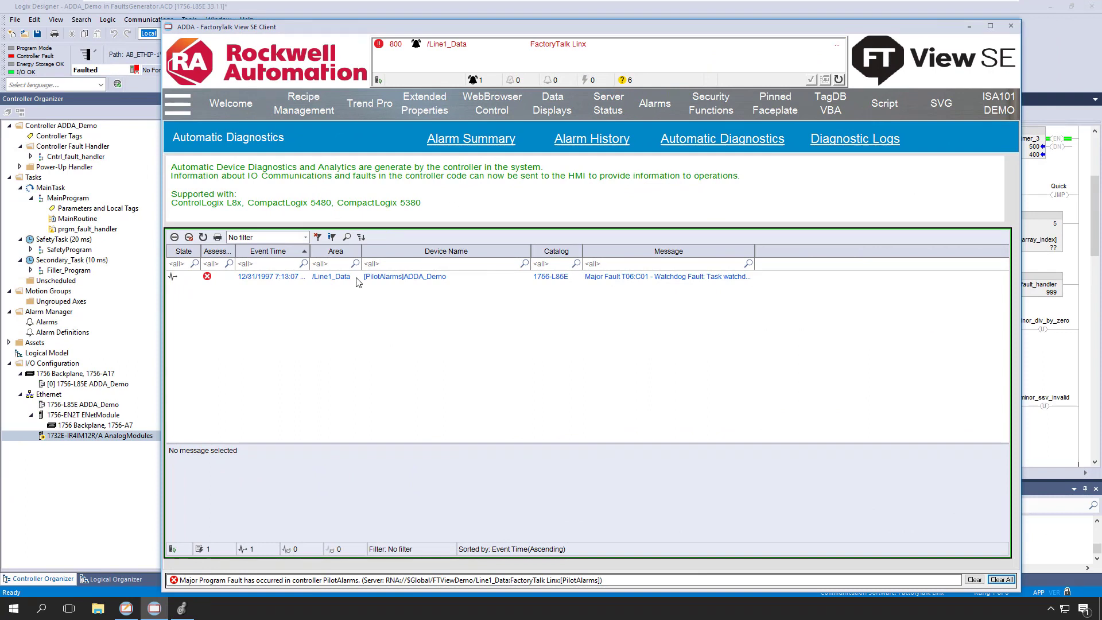
- Show details of the watchdog major fault and the AnalogModules connection-lost event, then return to Logix Designer
{"action": "left_click", "coordinate": [549, 277]}
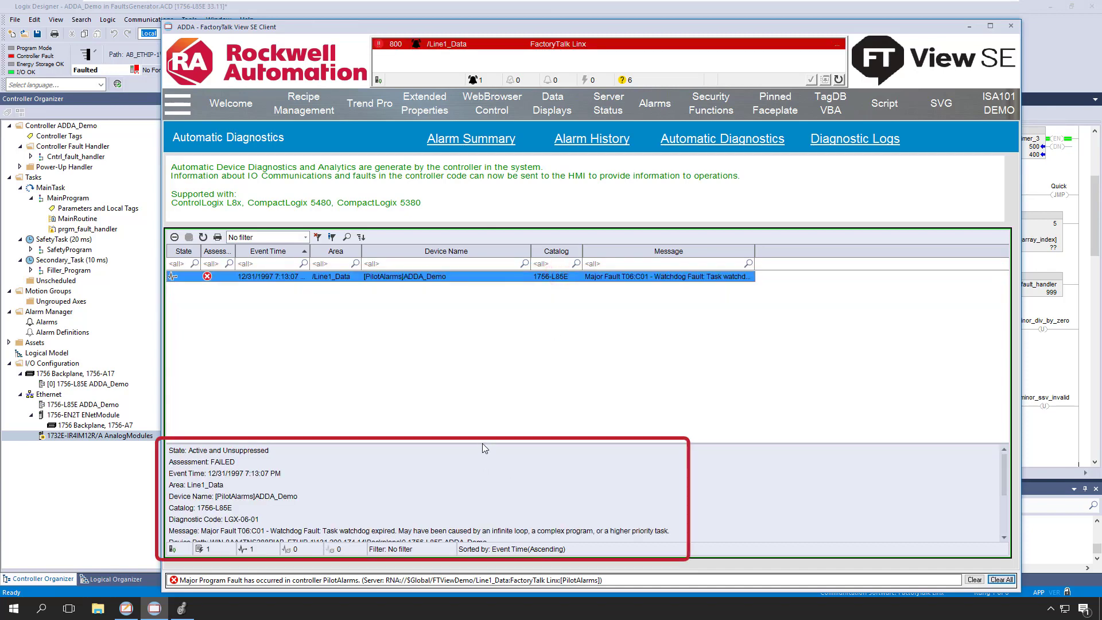
{"action": "left_click_drag", "start_coordinate": [480, 447], "coordinate": [480, 380]}
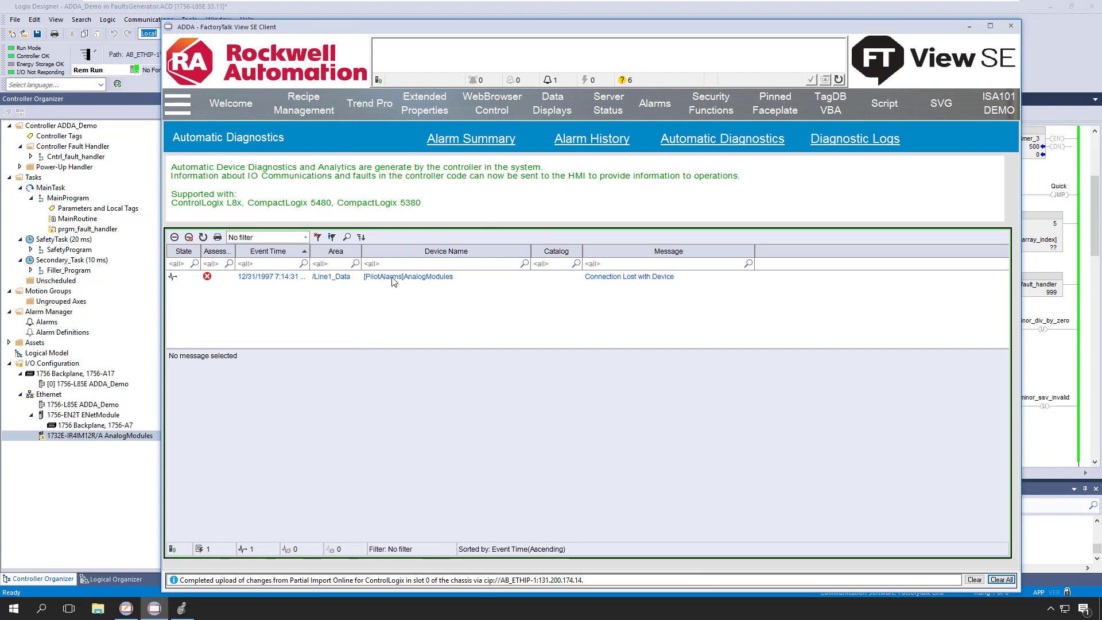
{"action": "left_click", "coordinate": [408, 276]}
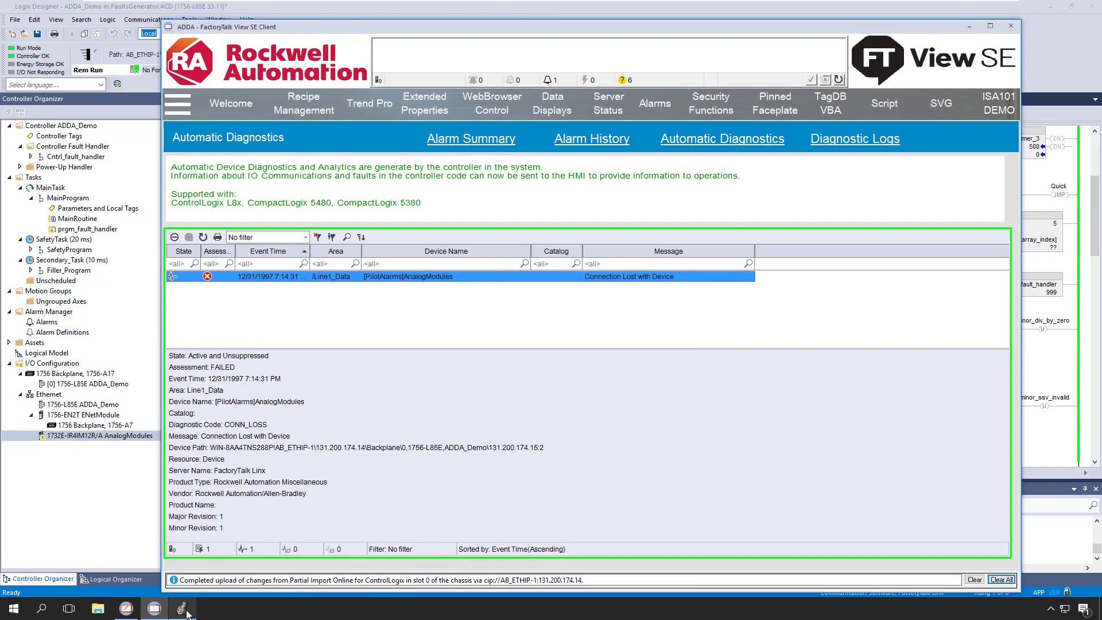
{"action": "left_click", "coordinate": [181, 607]}
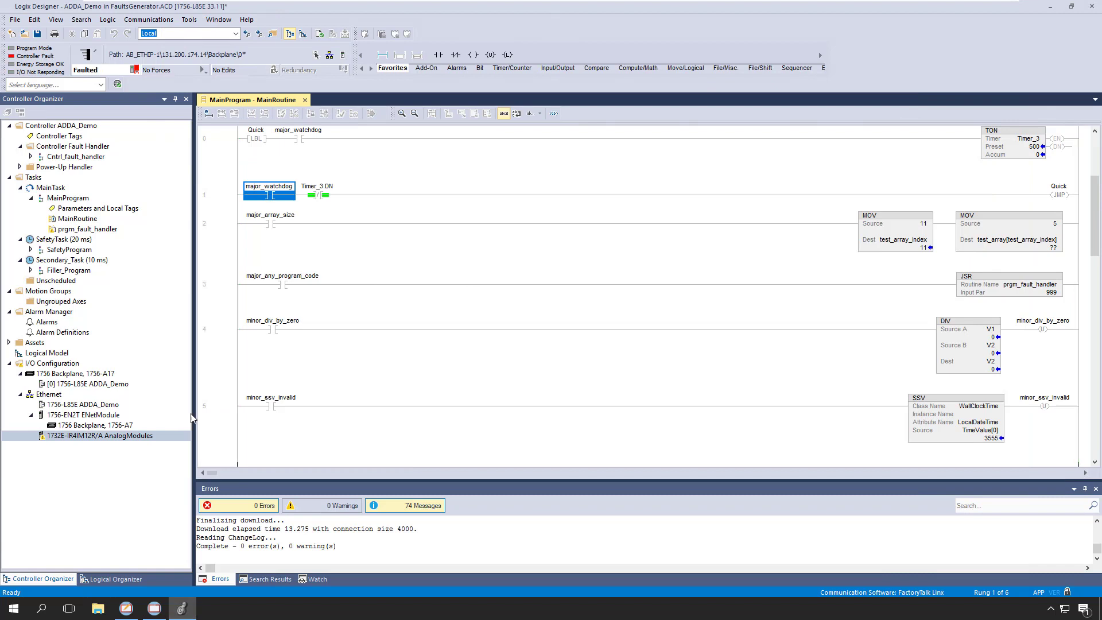
- View the controller's Major Faults listing the AnalogModules I/O connection fault
{"action": "left_click", "coordinate": [343, 55]}
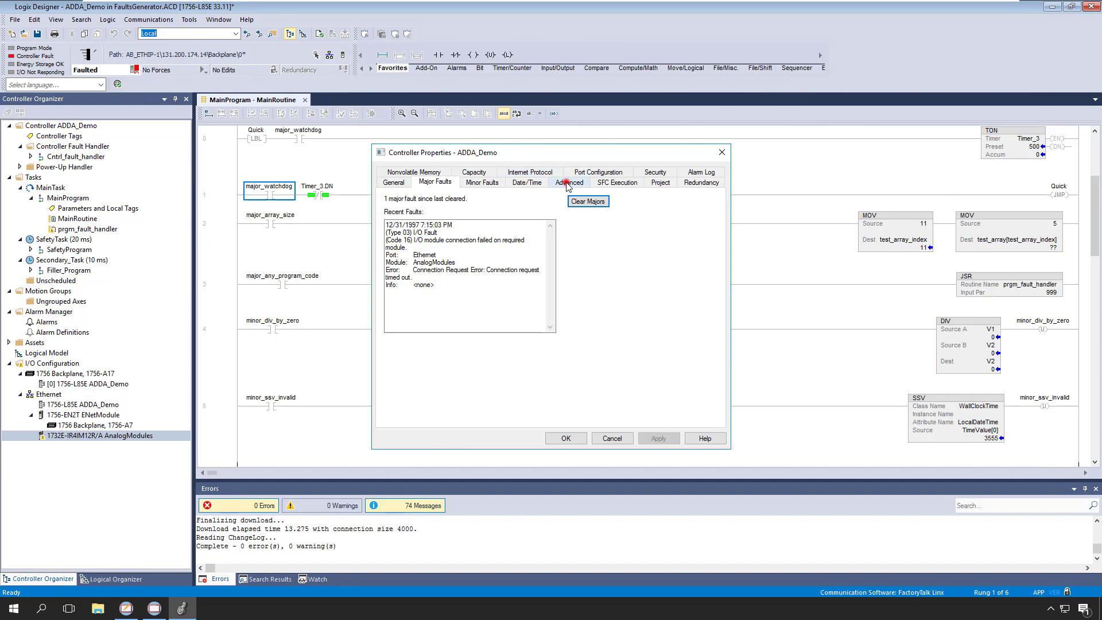
{"action": "left_click", "coordinate": [570, 183]}
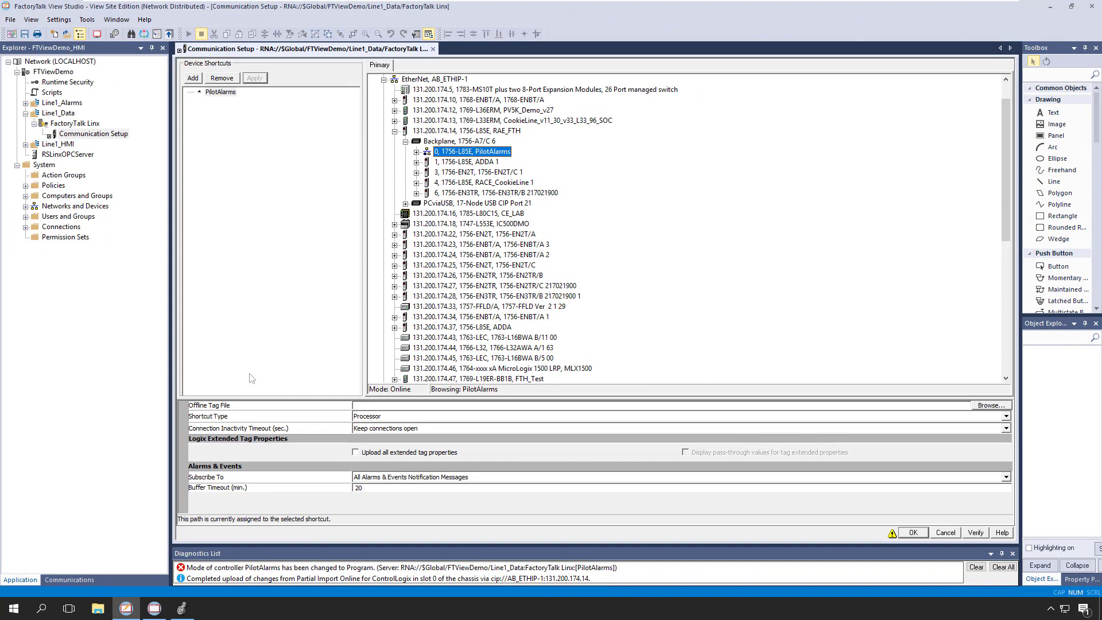
- Set the PilotAlarms shortcut to subscribe to All Alarms & Events Notification Messages
{"action": "left_click", "coordinate": [220, 92]}
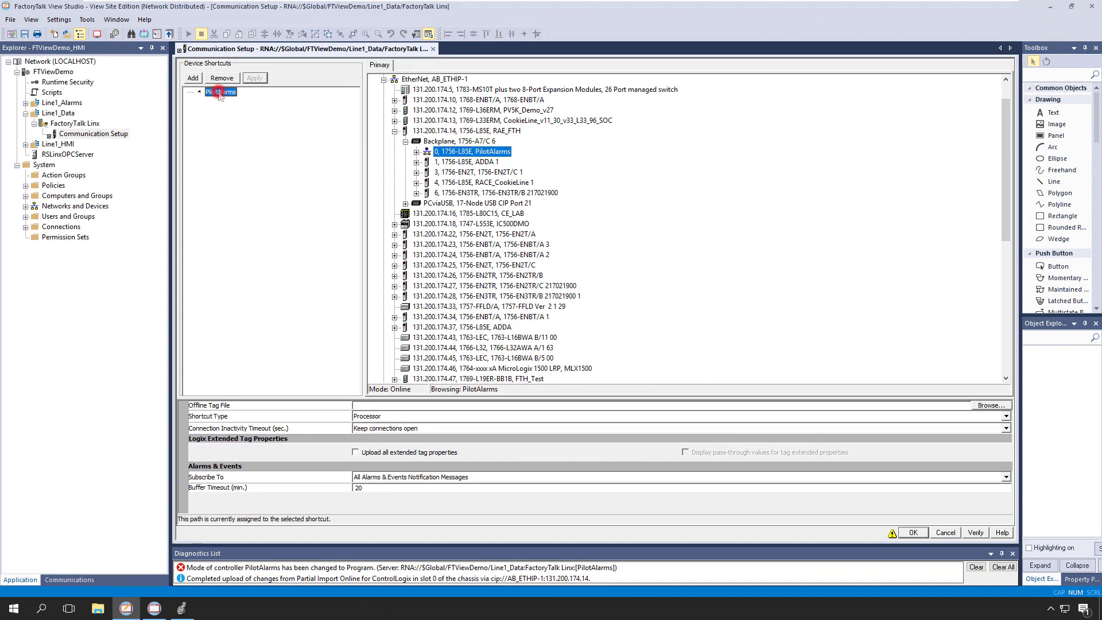
{"action": "left_click", "coordinate": [221, 92]}
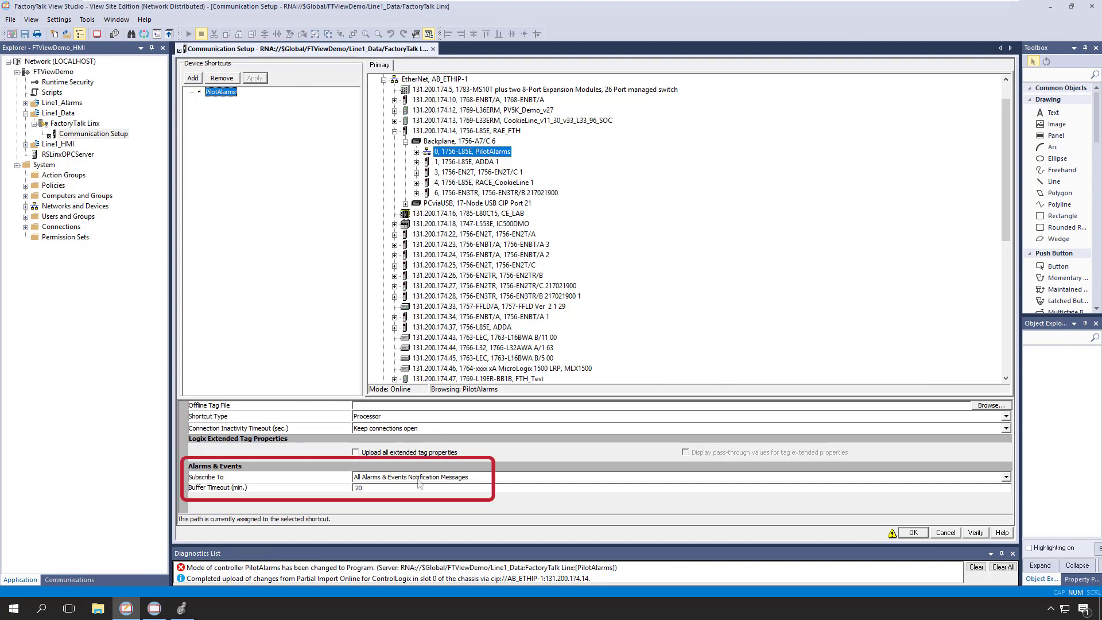
{"action": "left_click", "coordinate": [1003, 476]}
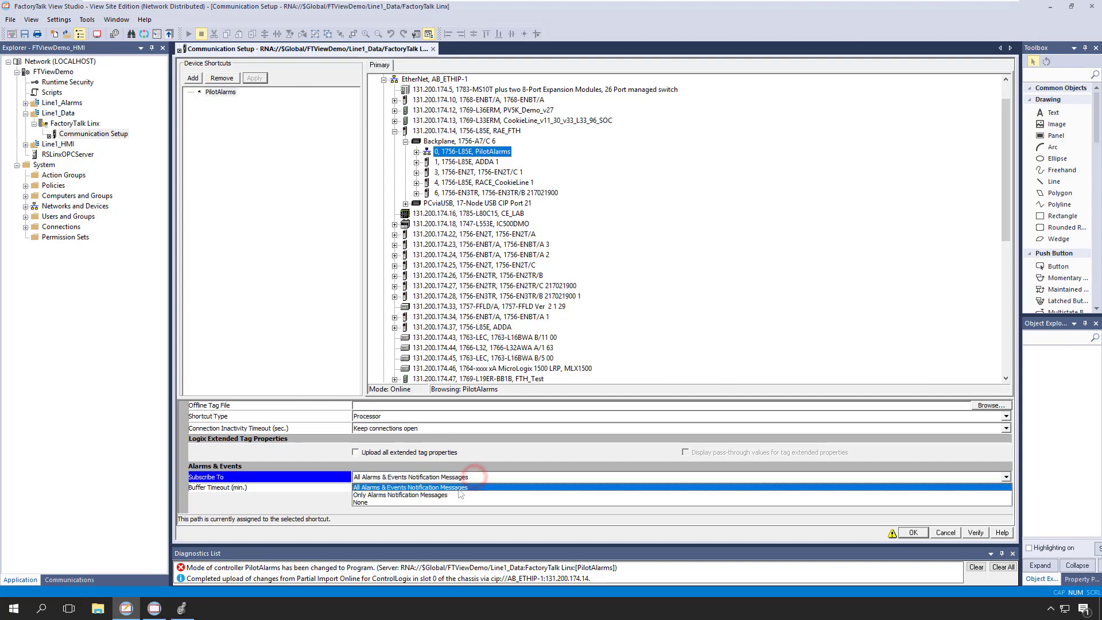
{"action": "left_click", "coordinate": [408, 487]}
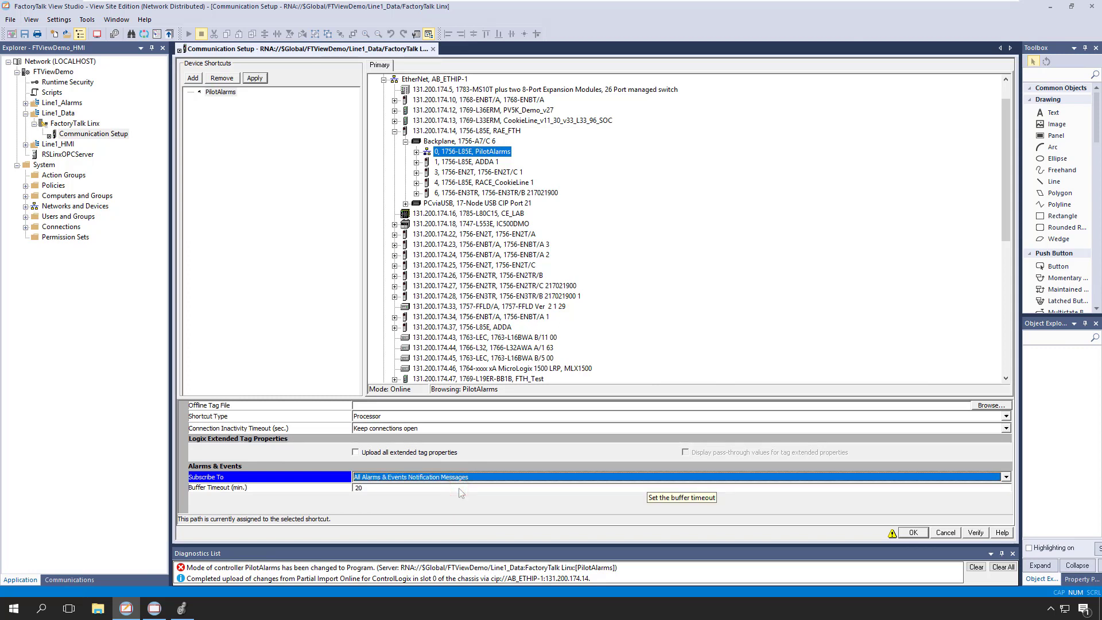
{"action": "mouse_move", "coordinate": [460, 481]}
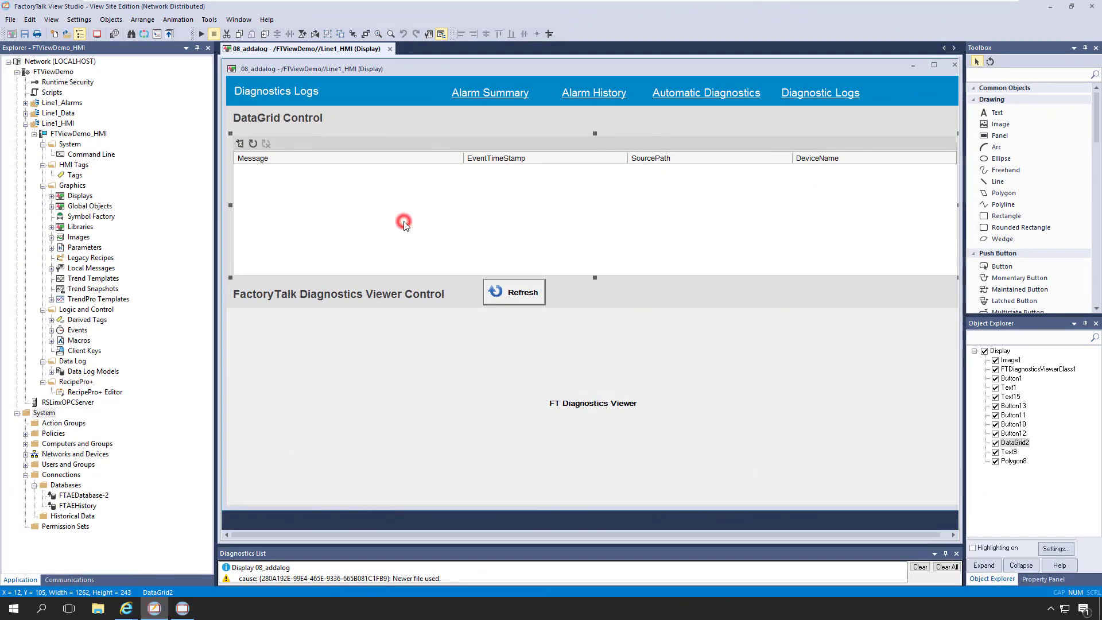
- Show the diagnostics DataGrid's Data Binding to the FTAEHistory dbo.Diagnostic table columns
{"action": "double_click", "coordinate": [404, 224]}
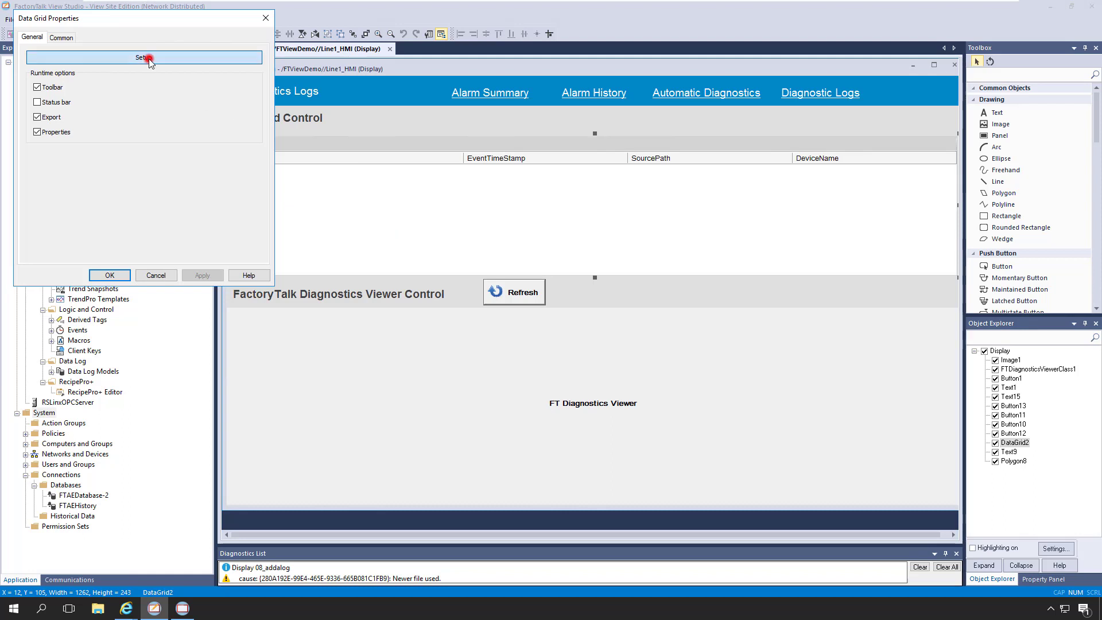
{"action": "left_click", "coordinate": [144, 58]}
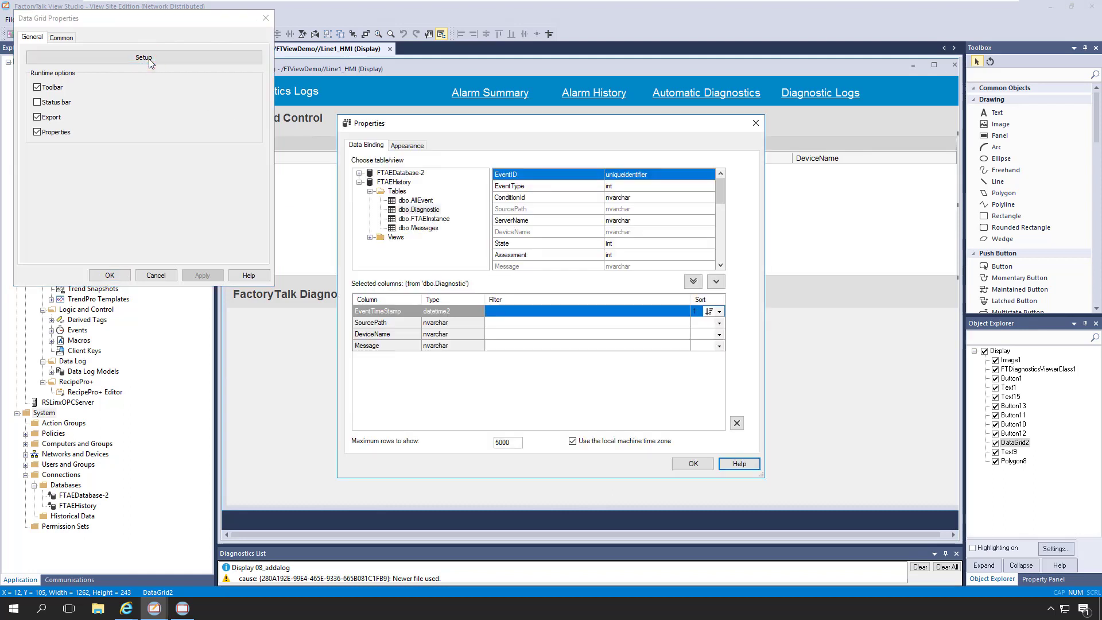
{"action": "mouse_move", "coordinate": [401, 185]}
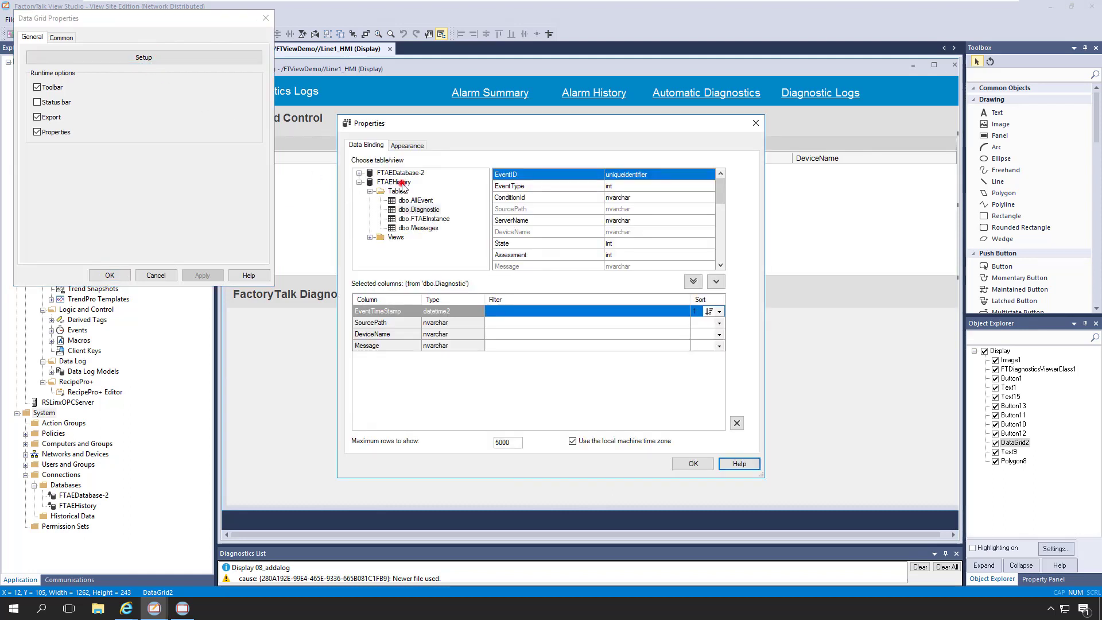
{"action": "left_click", "coordinate": [419, 209]}
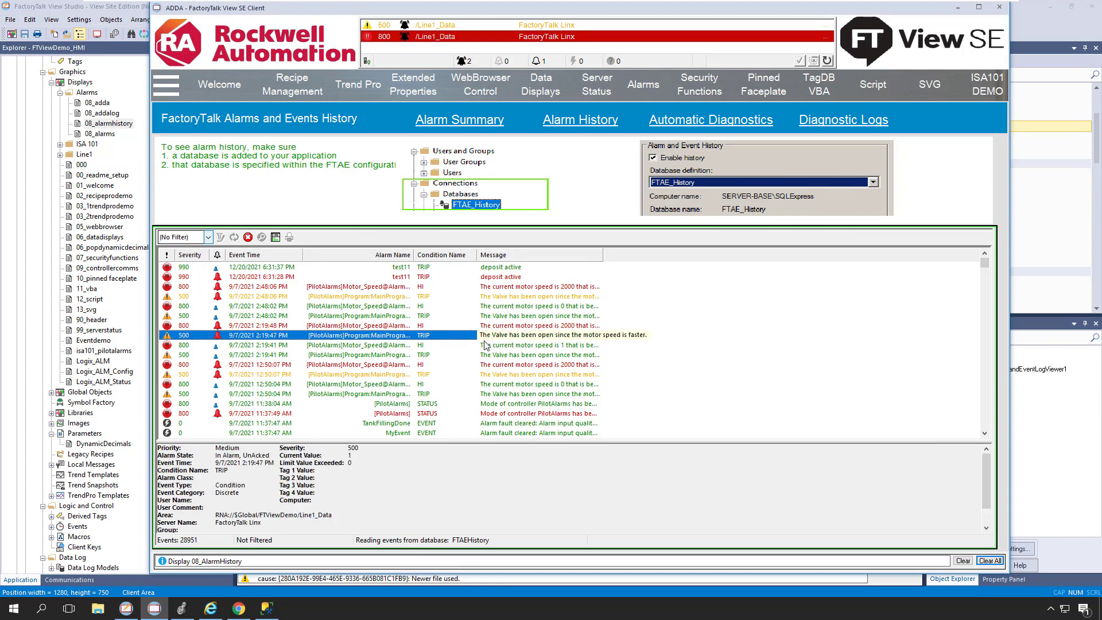
- Apply the saved byAlarmName filter so the history shows only Motor_Speed HI events
{"action": "left_click", "coordinate": [210, 237]}
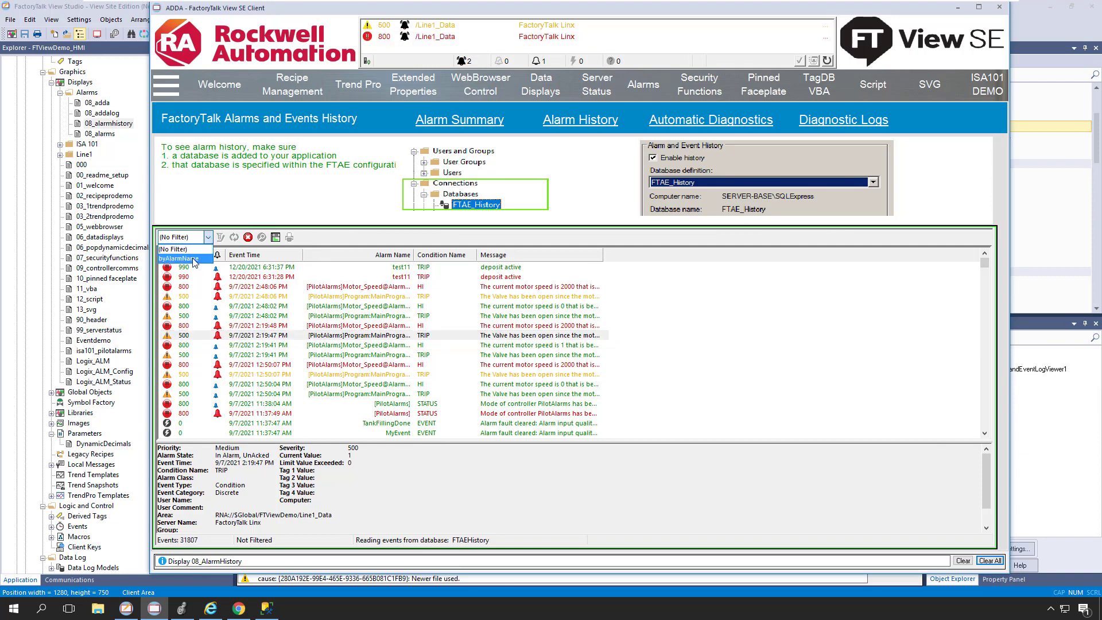
{"action": "left_click", "coordinate": [181, 259]}
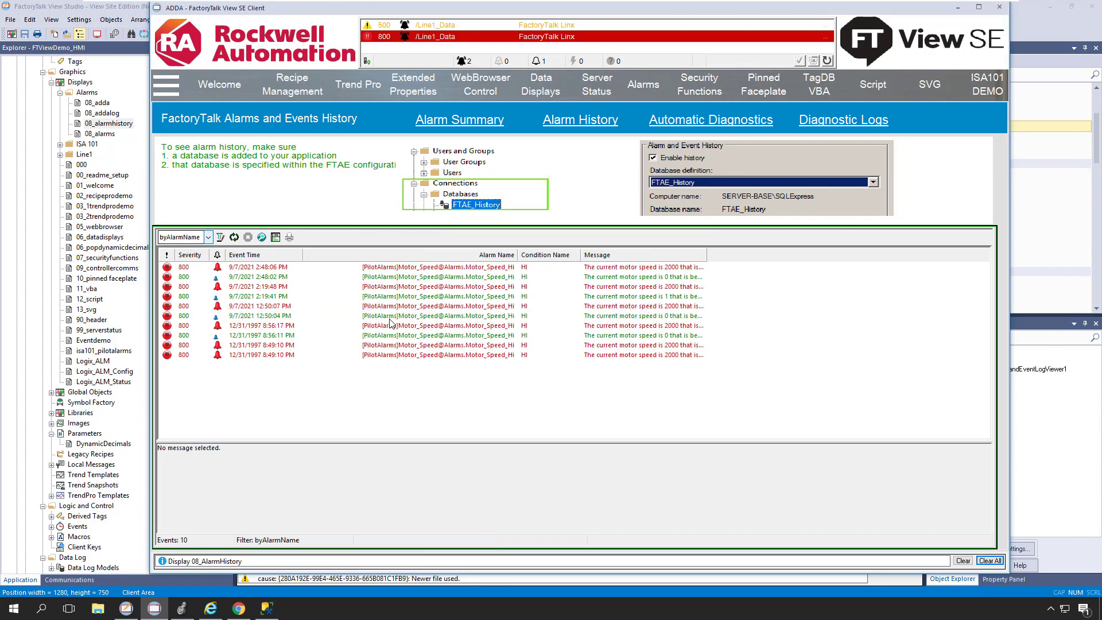
{"action": "left_click", "coordinate": [357, 84]}
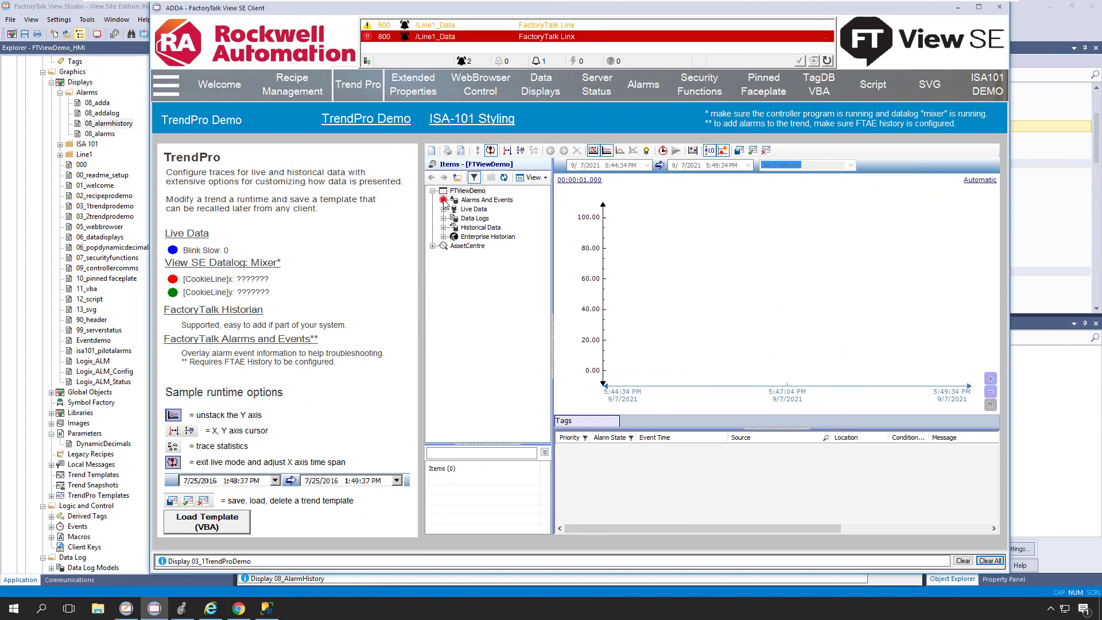
- Add the [PilotAlarms] data source to the TrendPro trend and load the last 6 hours
{"action": "left_click", "coordinate": [440, 200]}
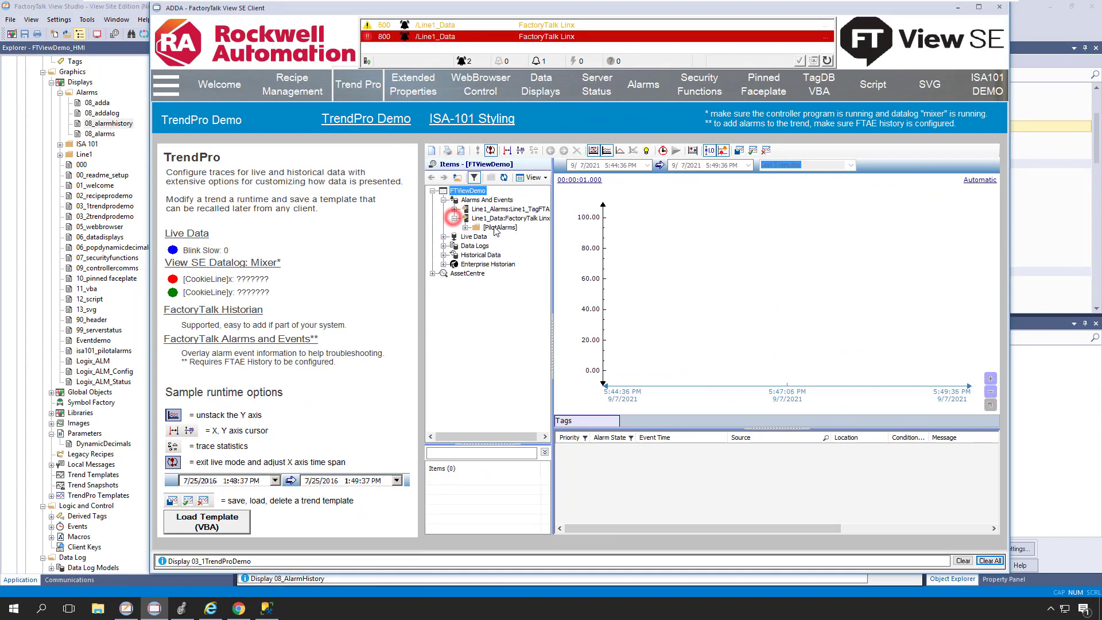
{"action": "left_click", "coordinate": [499, 227]}
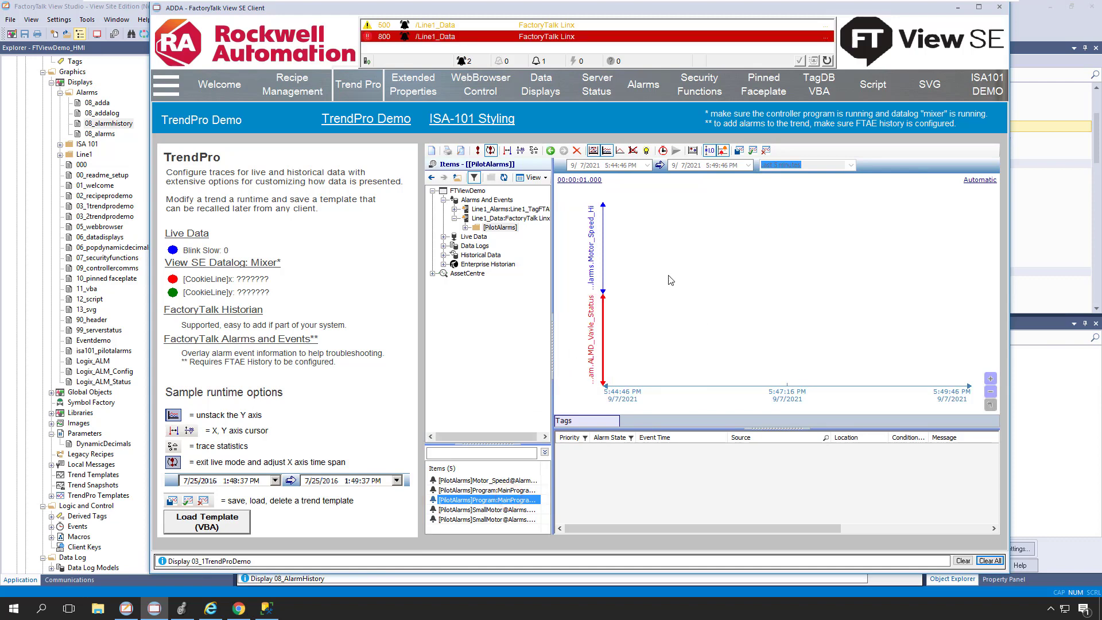
{"action": "left_click", "coordinate": [490, 149]}
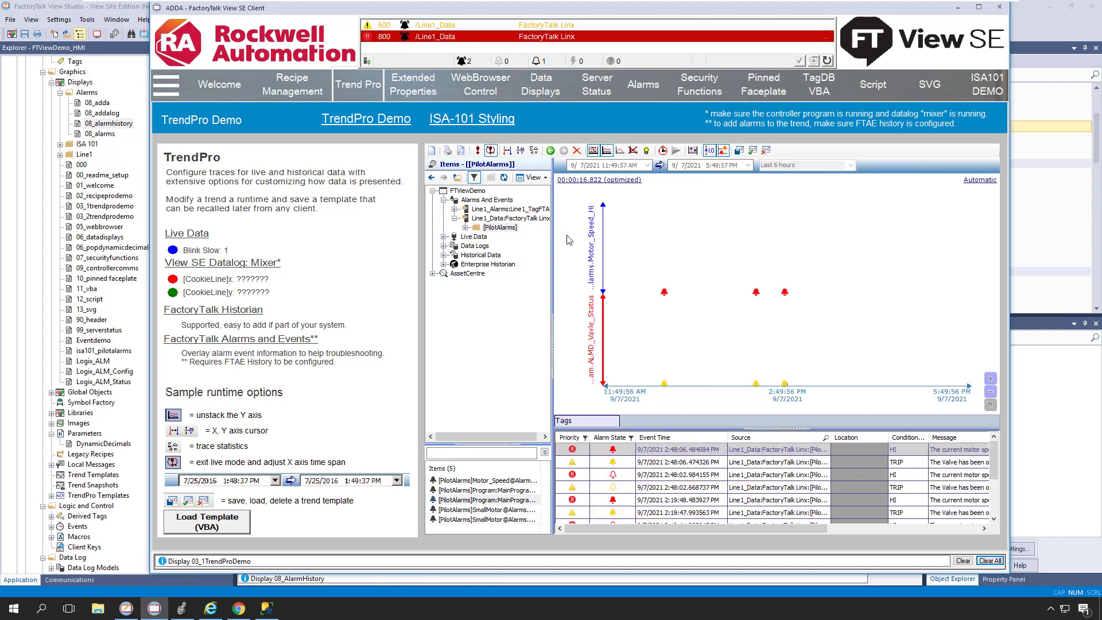
{"action": "mouse_move", "coordinate": [661, 293]}
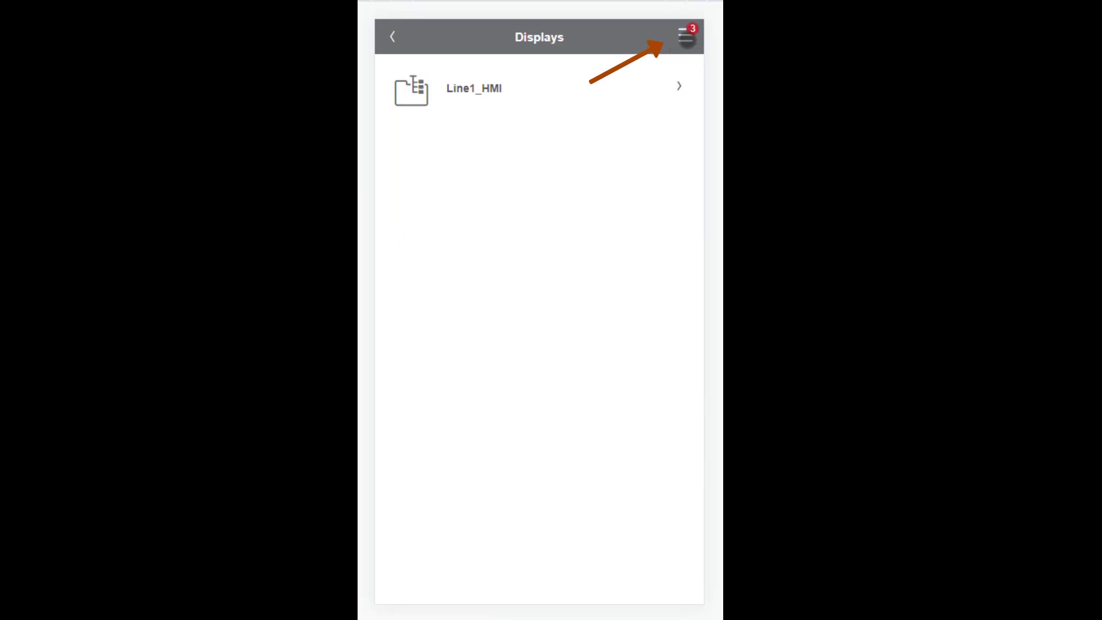
- Navigate to the active alarms list and view the motor speed alarm's details
{"action": "left_click", "coordinate": [685, 36]}
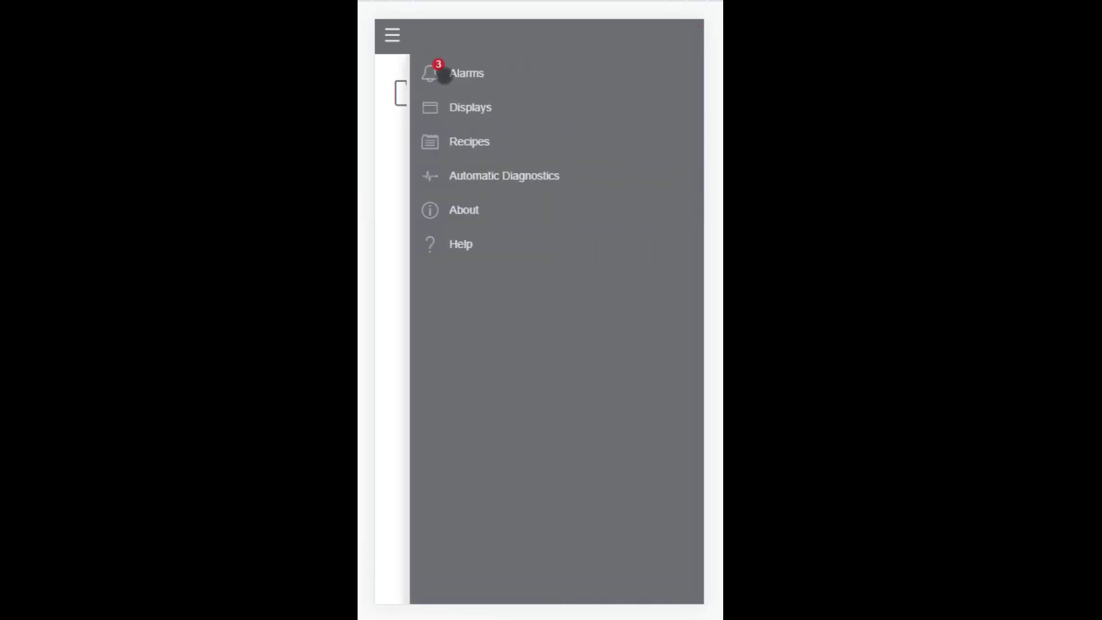
{"action": "left_click", "coordinate": [466, 73]}
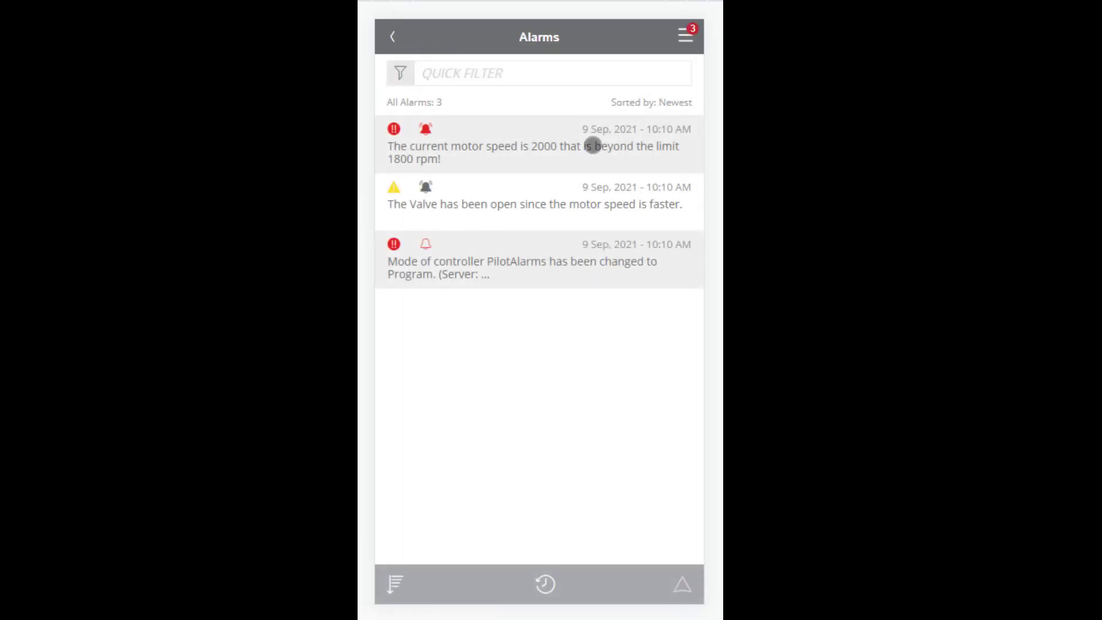
{"action": "left_click", "coordinate": [534, 146]}
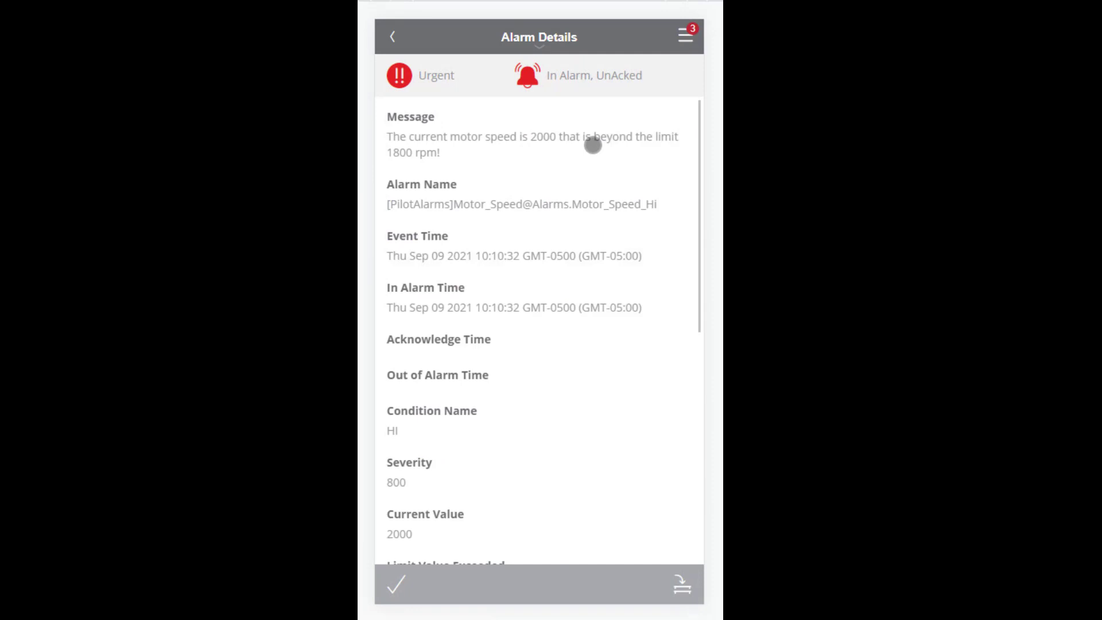
{"action": "mouse_move", "coordinate": [514, 453]}
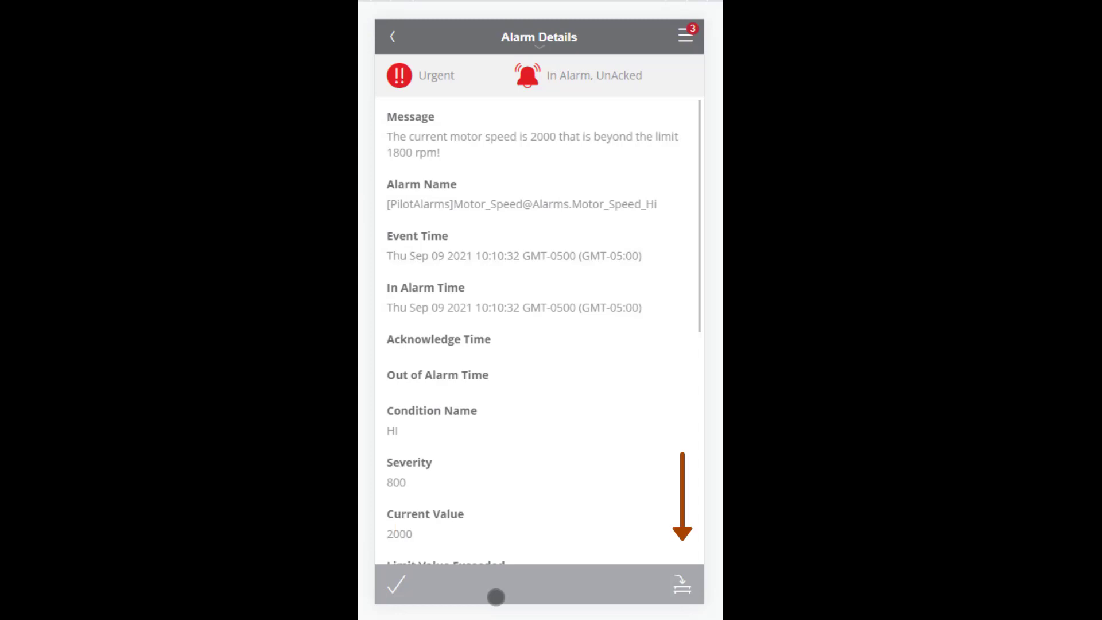
- Bring up the motor speed alarm's shelving form, then cancel back to the Alarms list
{"action": "left_click", "coordinate": [396, 584]}
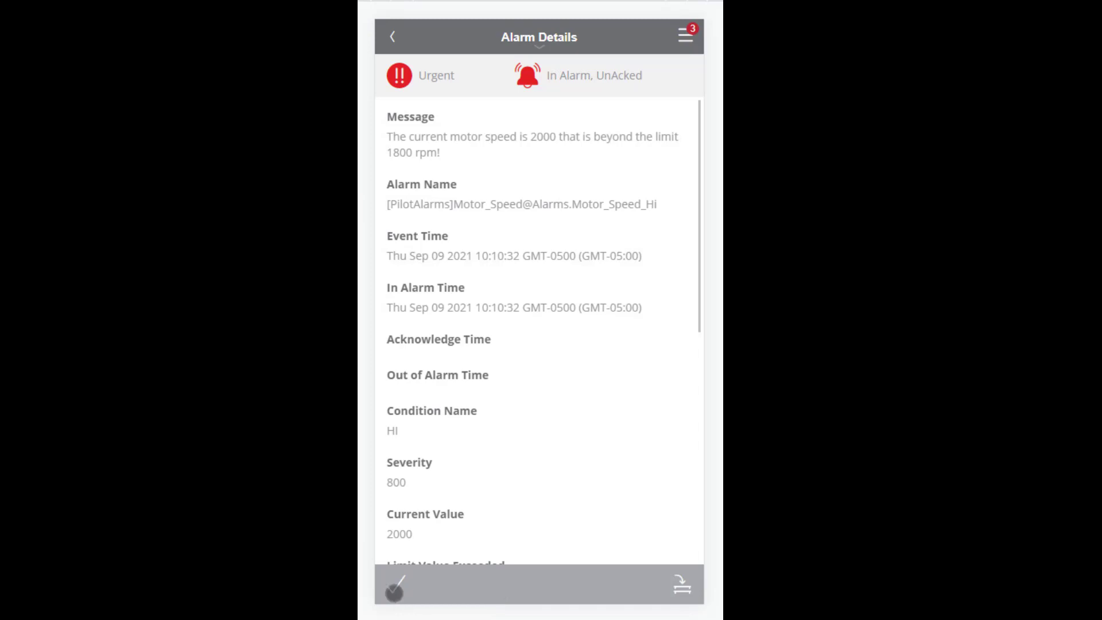
{"action": "left_click", "coordinate": [394, 585]}
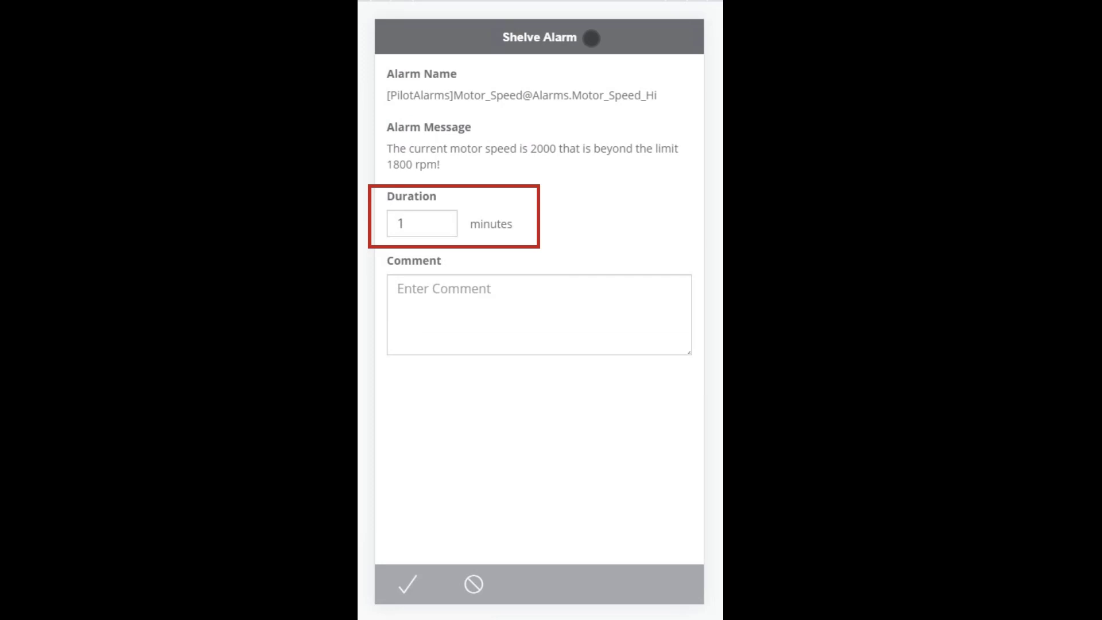
{"action": "left_click", "coordinate": [407, 584]}
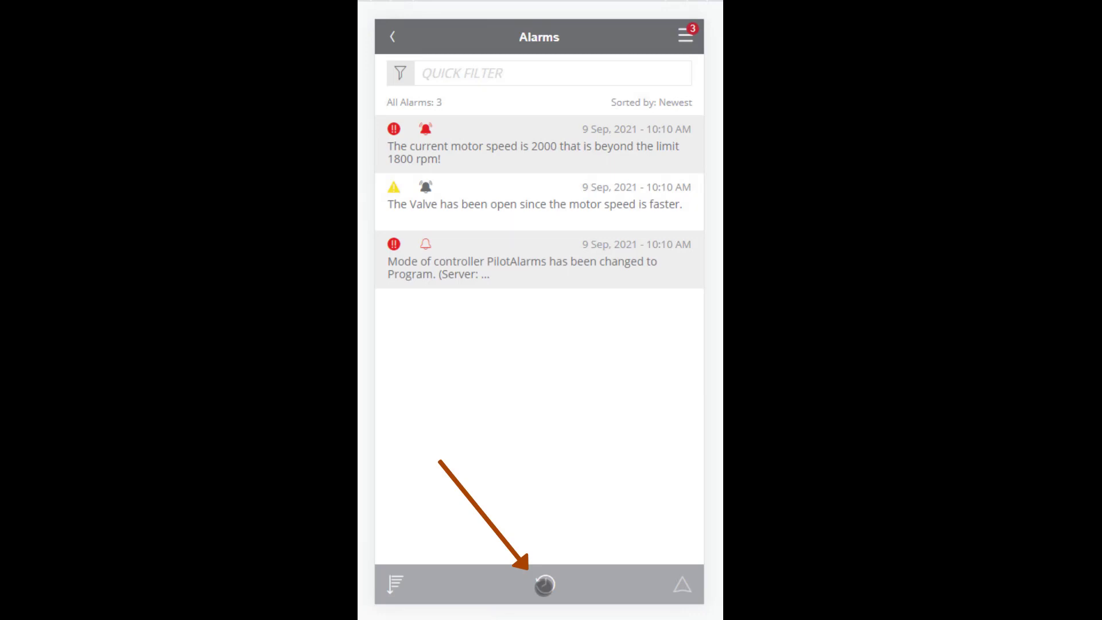
{"action": "left_click", "coordinate": [543, 584]}
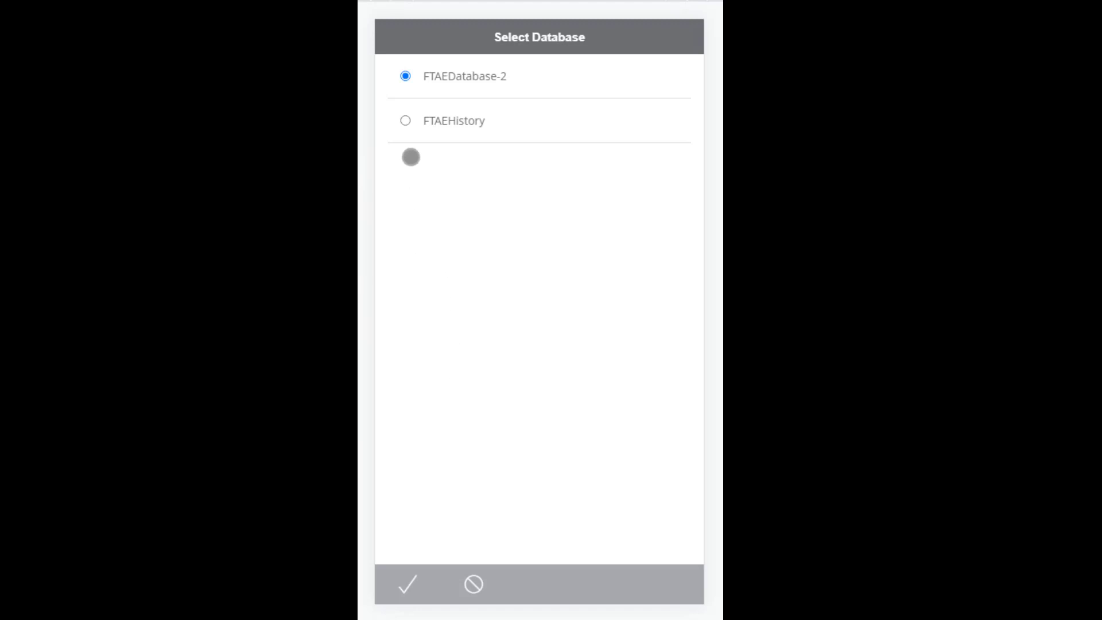
- Load alarm history from the FTAEHistory database and show its Conditions filter options
{"action": "left_click", "coordinate": [405, 120]}
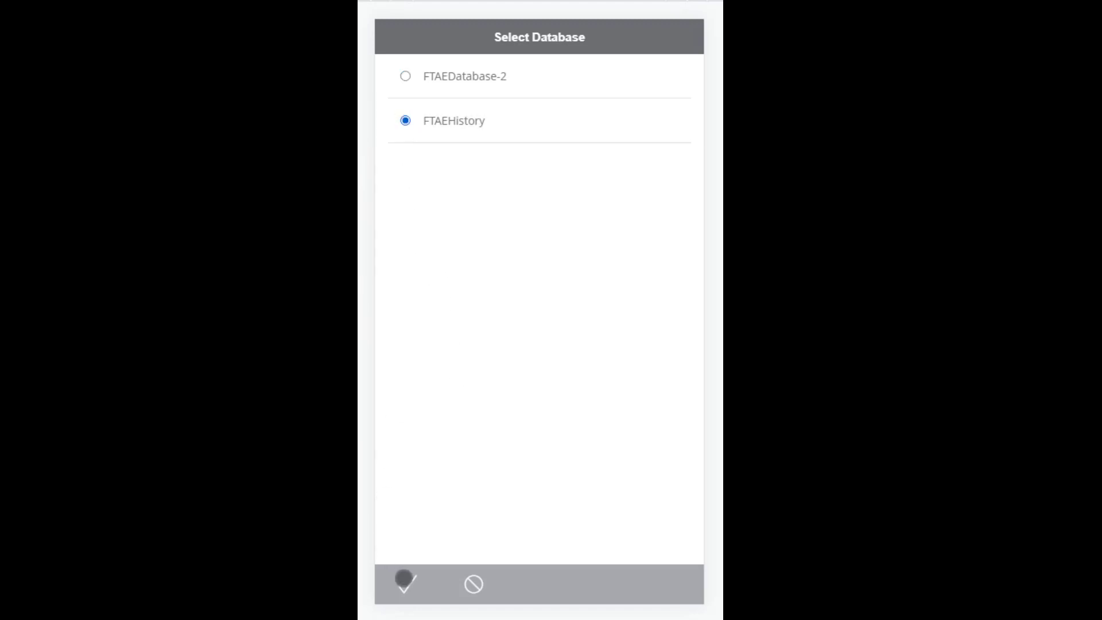
{"action": "left_click", "coordinate": [404, 584]}
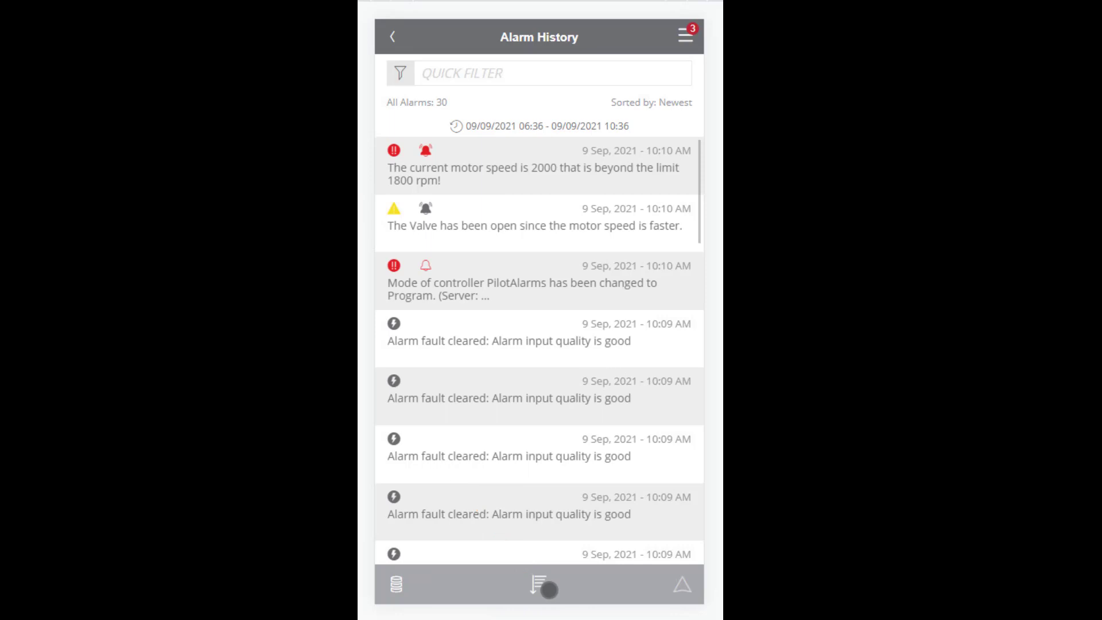
{"action": "left_click", "coordinate": [540, 585]}
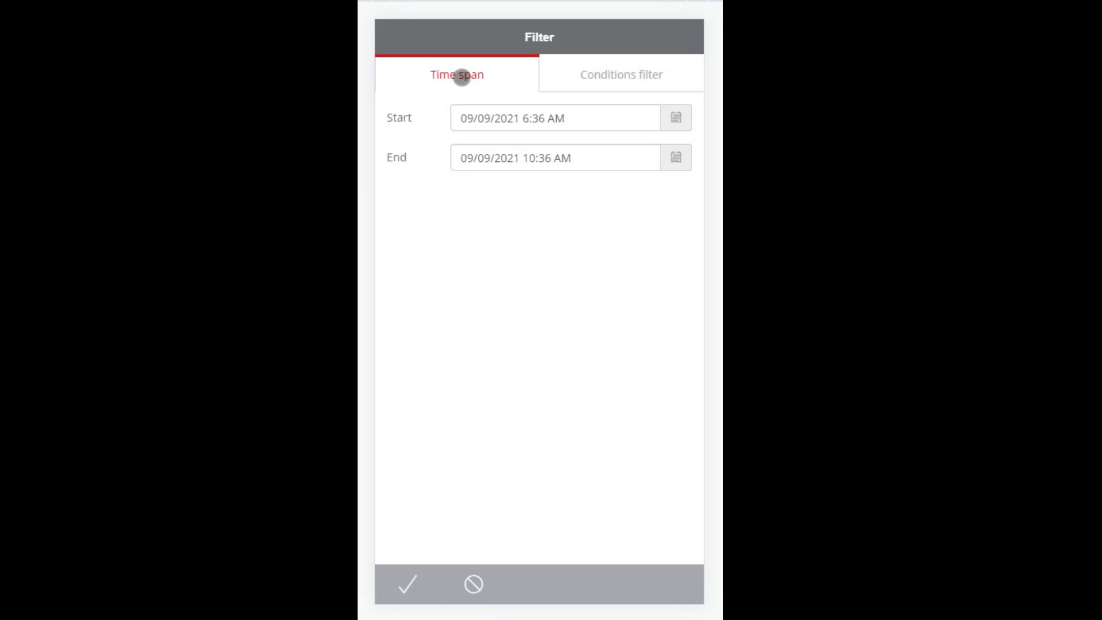
{"action": "left_click", "coordinate": [621, 73]}
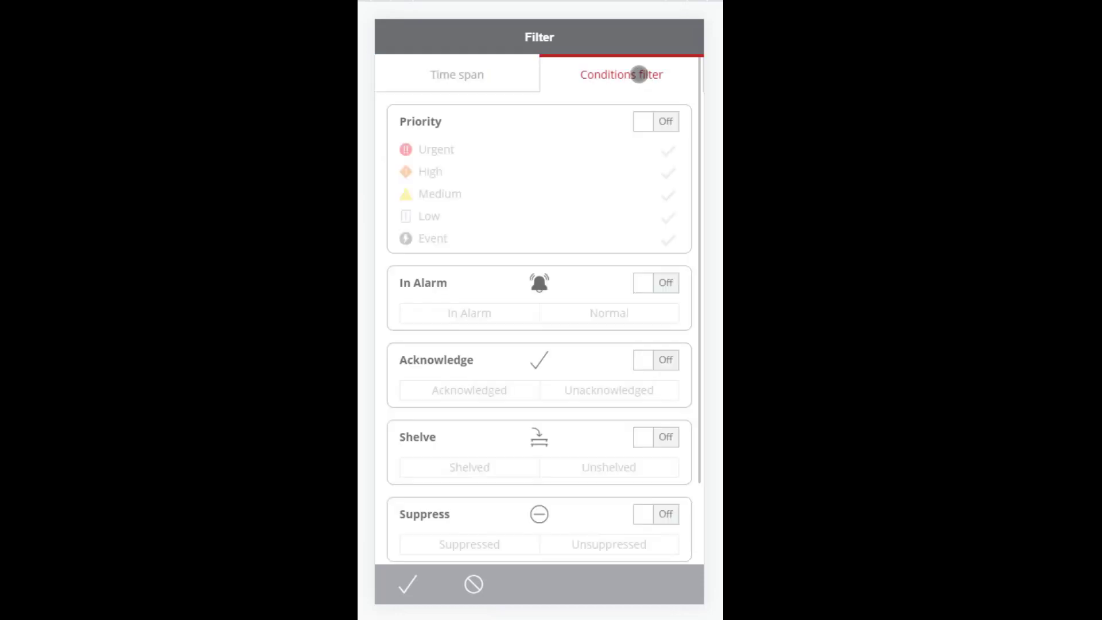